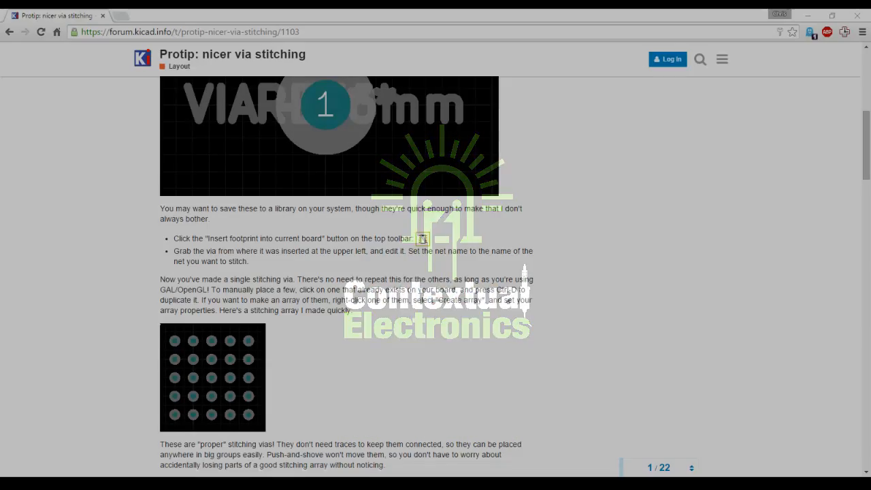
Zoom around the board and make the back copper layer visible again
scroll(up, 3)
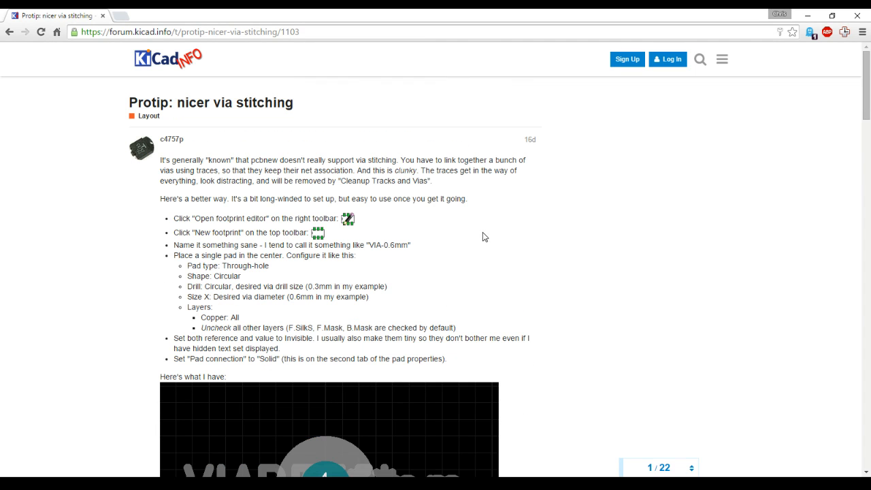
mouse_move(328, 171)
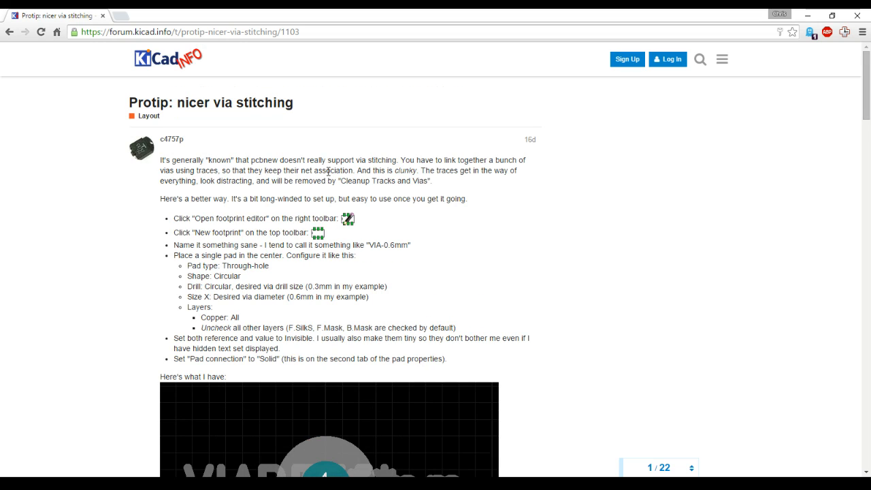
mouse_move(440, 250)
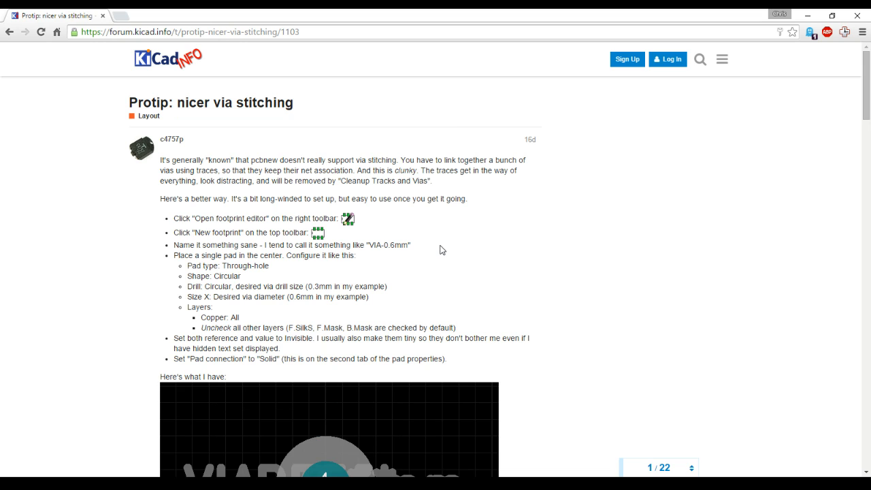
mouse_move(614, 250)
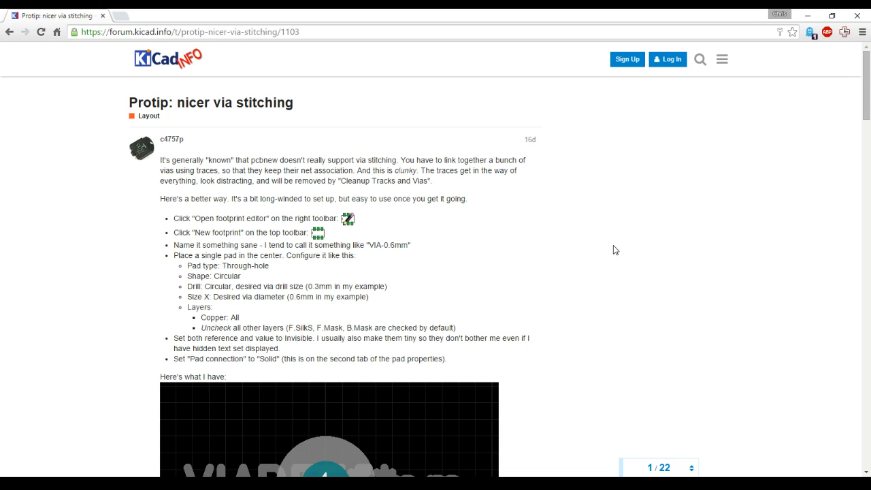
mouse_move(826, 33)
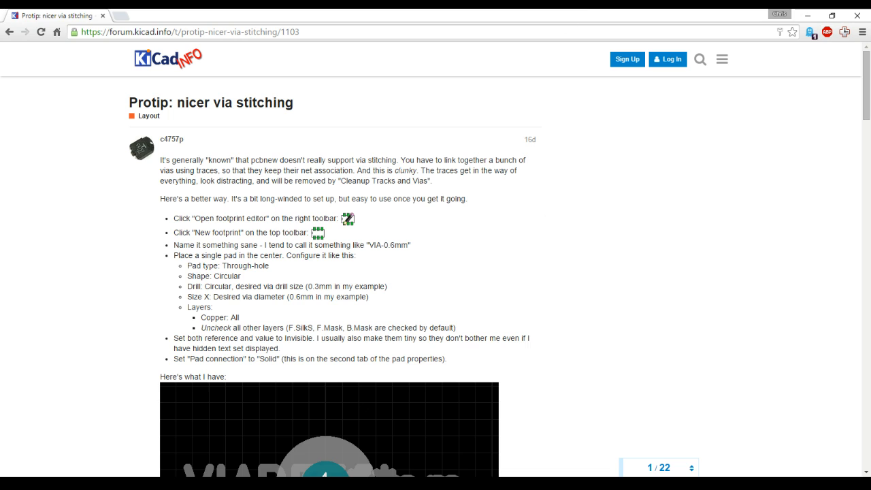
mouse_move(458, 110)
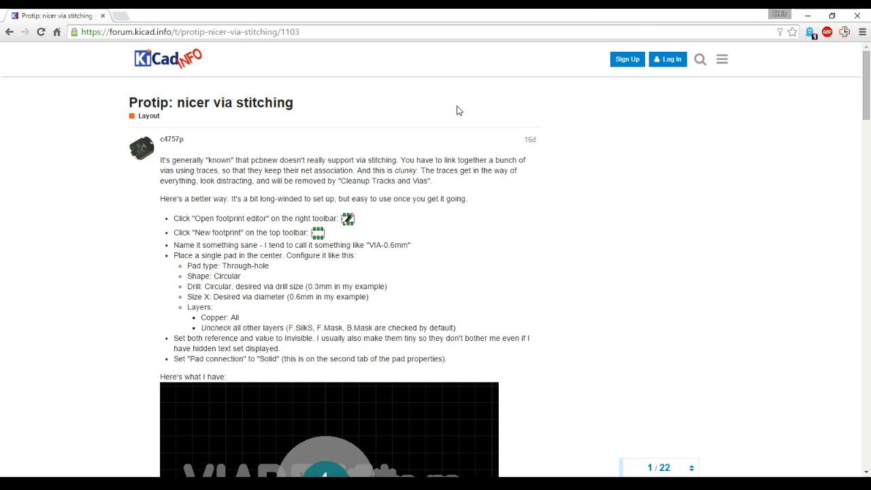
mouse_move(486, 115)
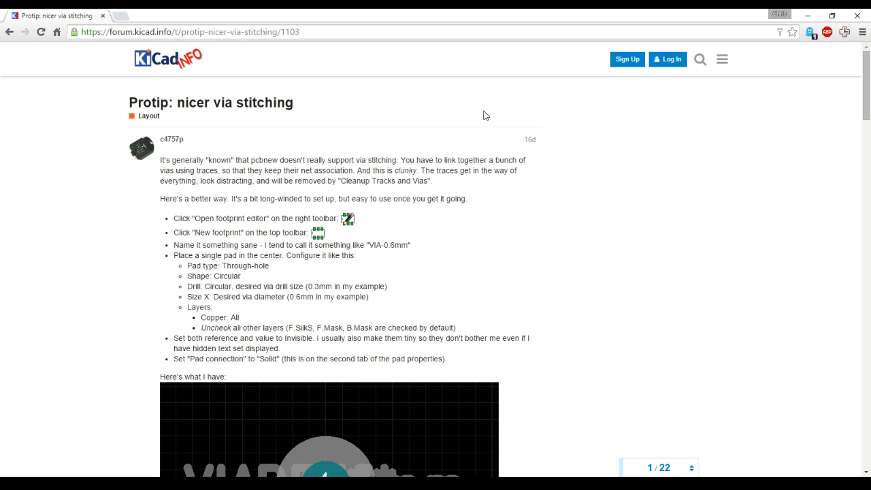
mouse_move(680, 96)
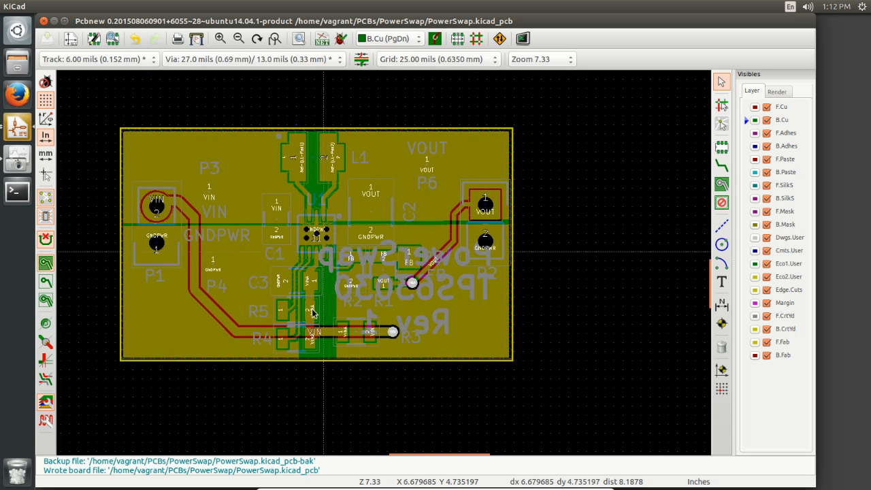
scroll(up, 3)
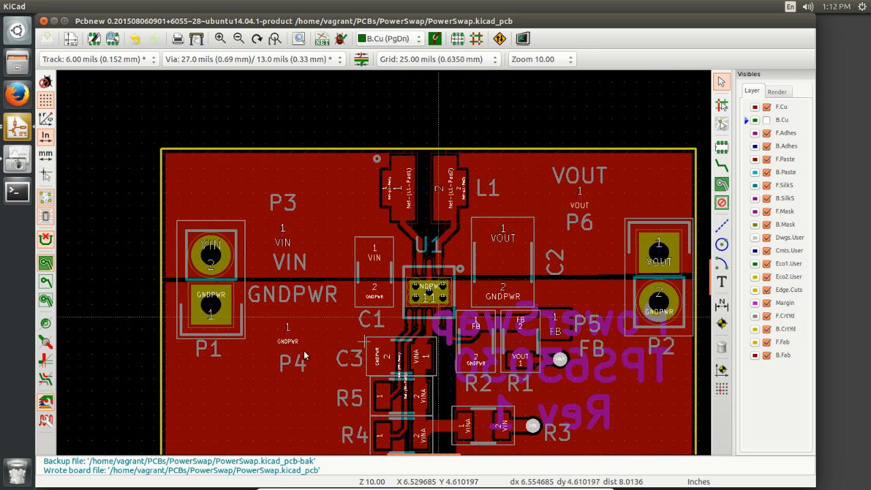
mouse_move(198, 299)
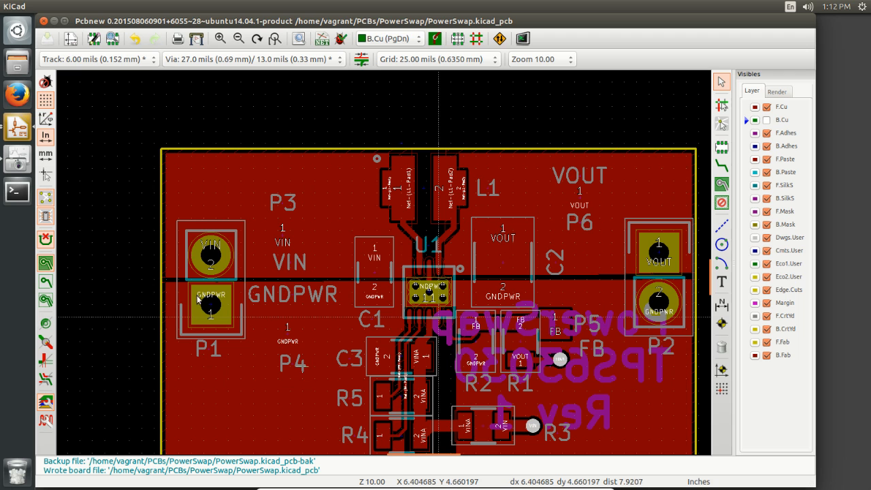
mouse_move(674, 381)
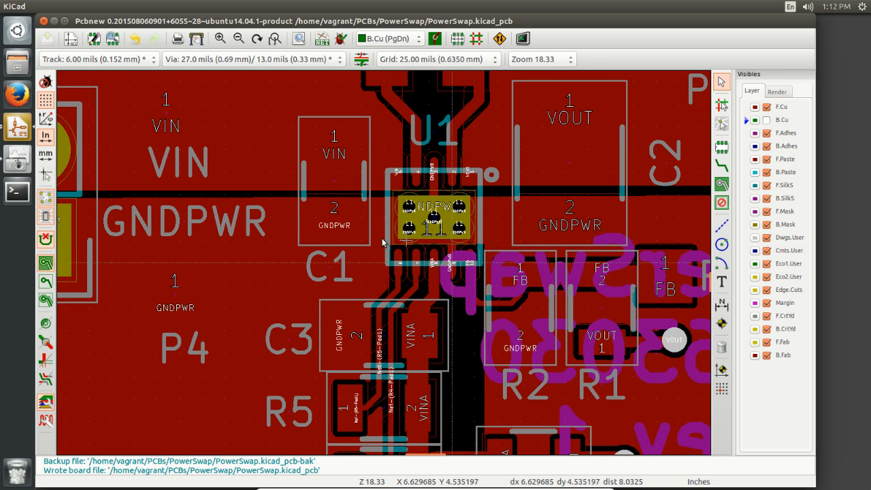
scroll(down, 3)
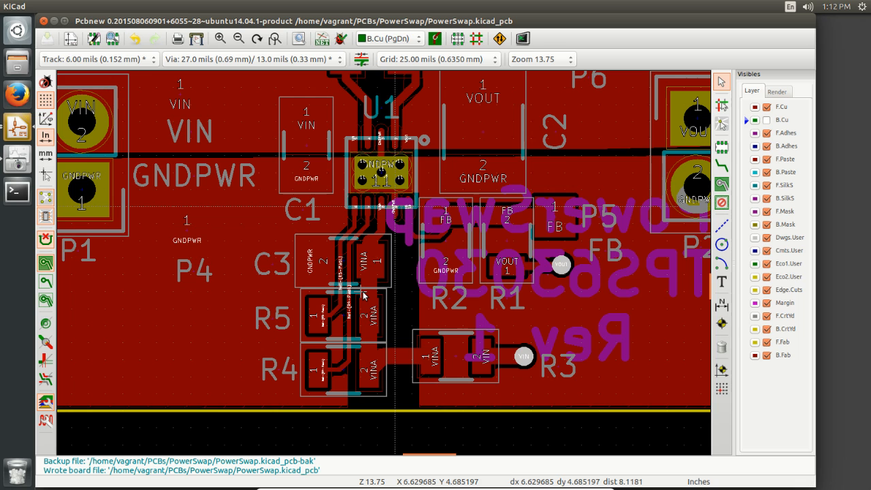
mouse_move(513, 213)
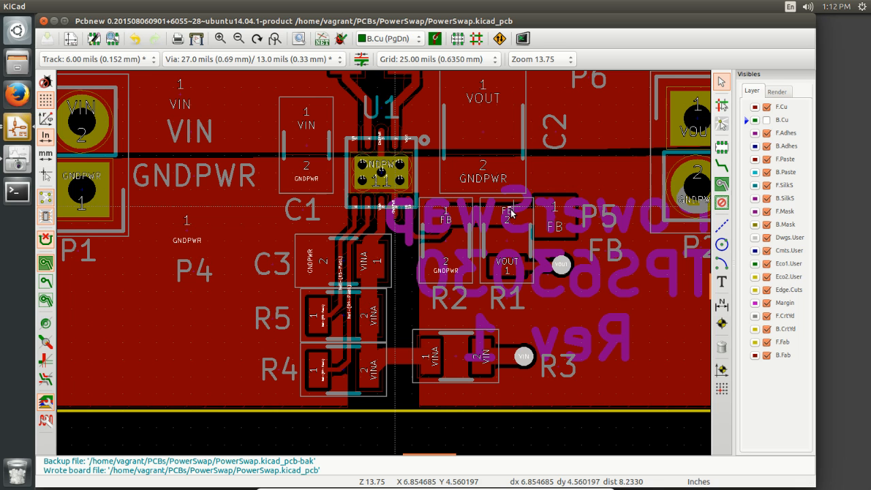
scroll(down, 3)
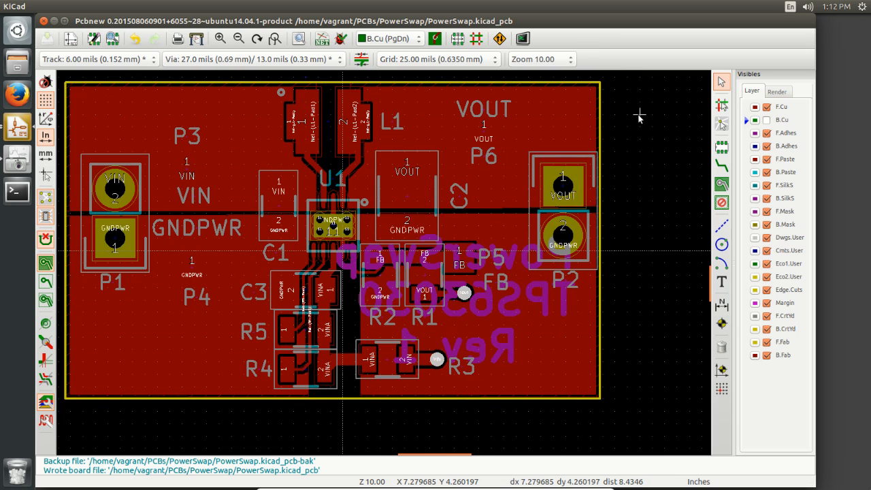
mouse_move(716, 140)
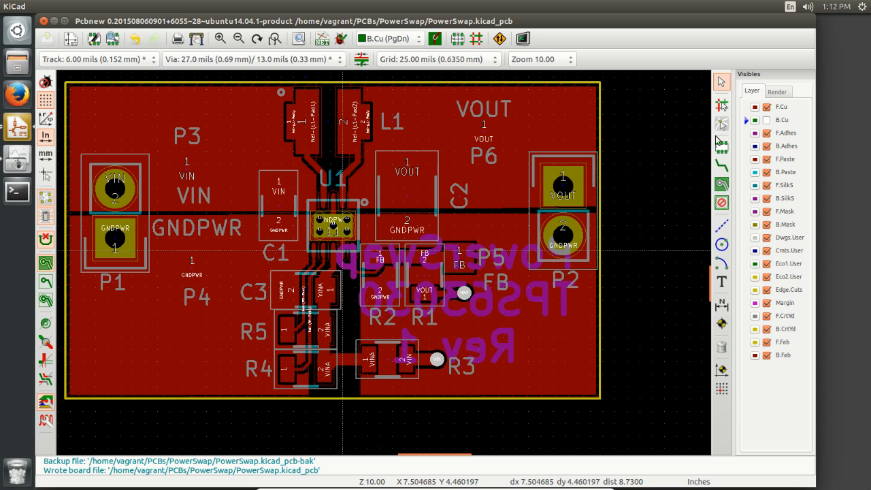
mouse_move(757, 131)
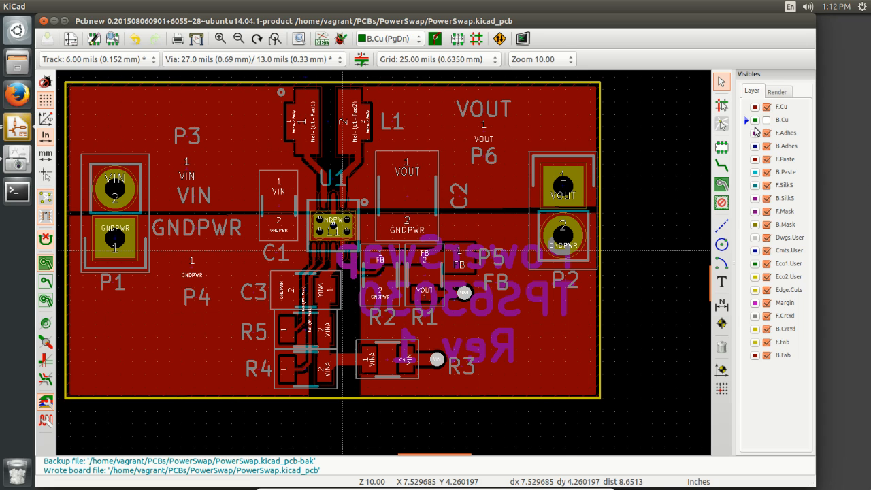
click(767, 120)
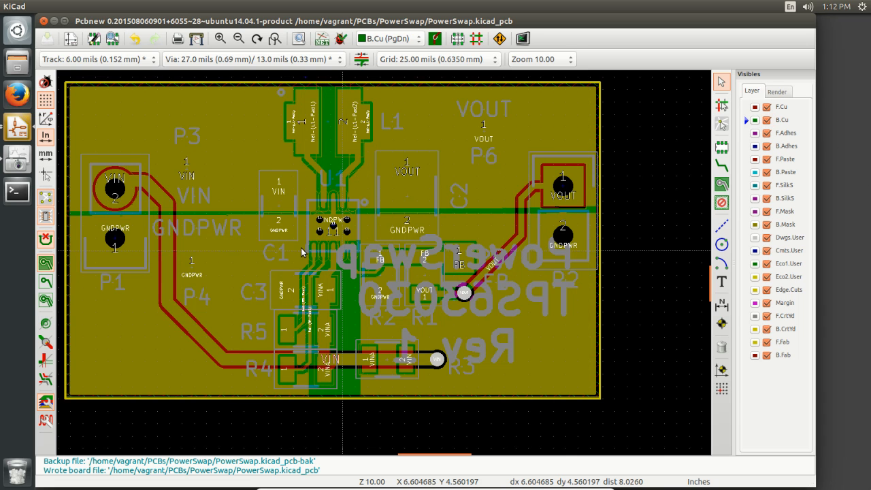
mouse_move(435, 282)
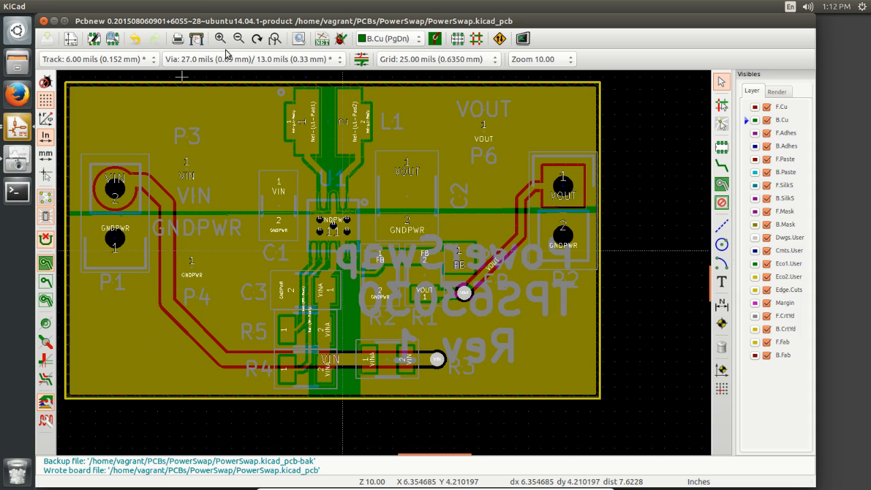
Open the Footprint Editor and choose PowerSwap as the active library
click(96, 39)
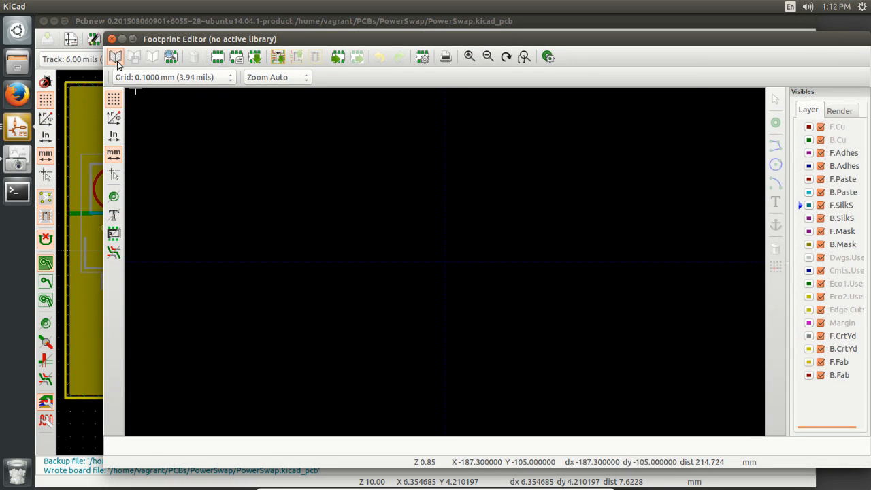
click(116, 56)
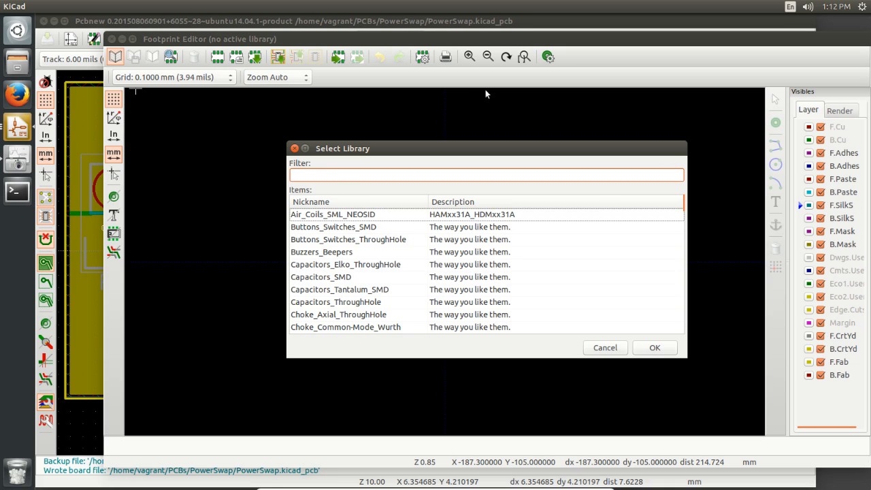
text(Power)
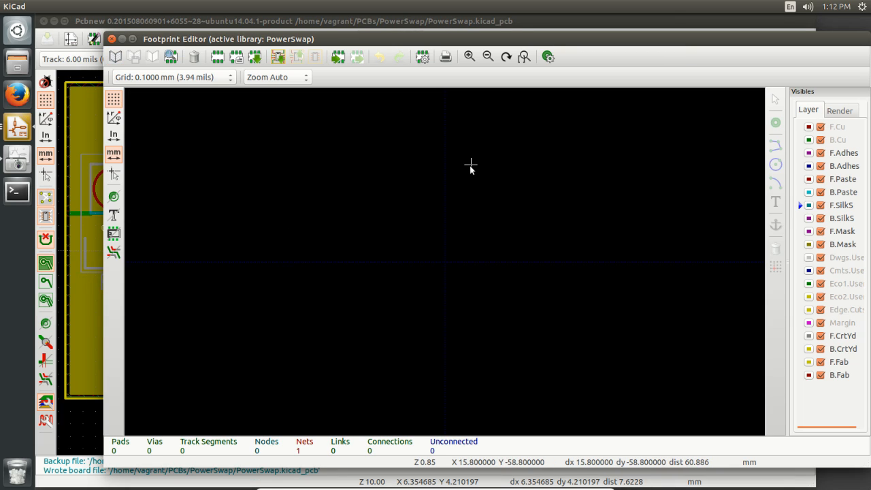
mouse_move(471, 166)
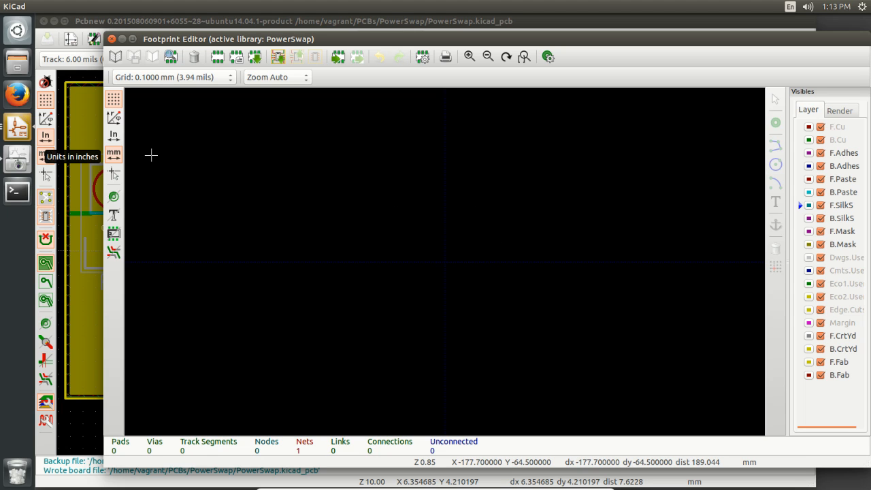
mouse_move(57, 198)
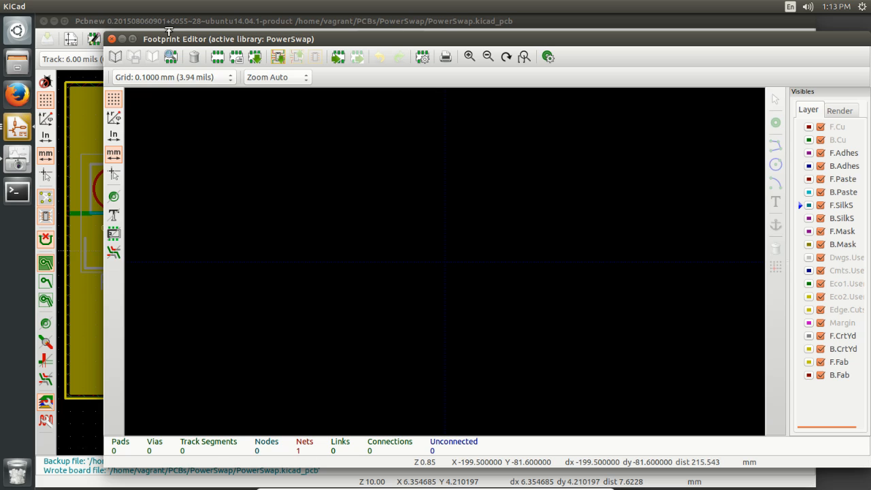
mouse_move(171, 23)
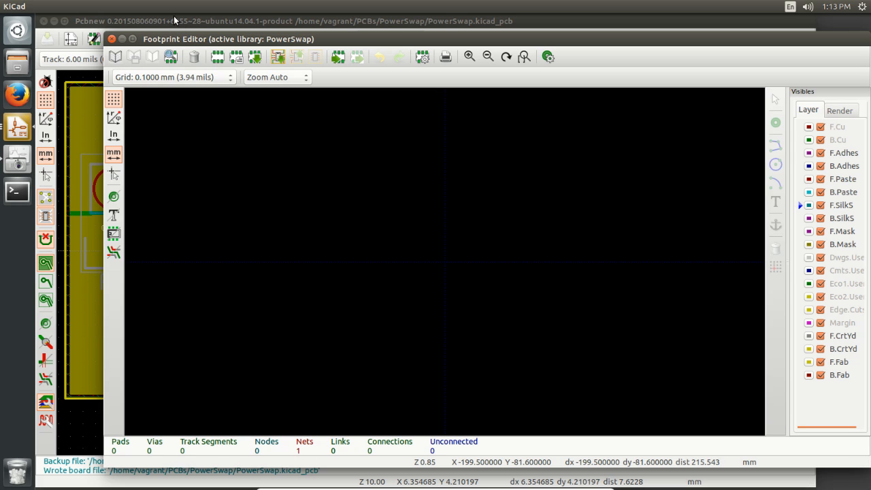
mouse_move(158, 29)
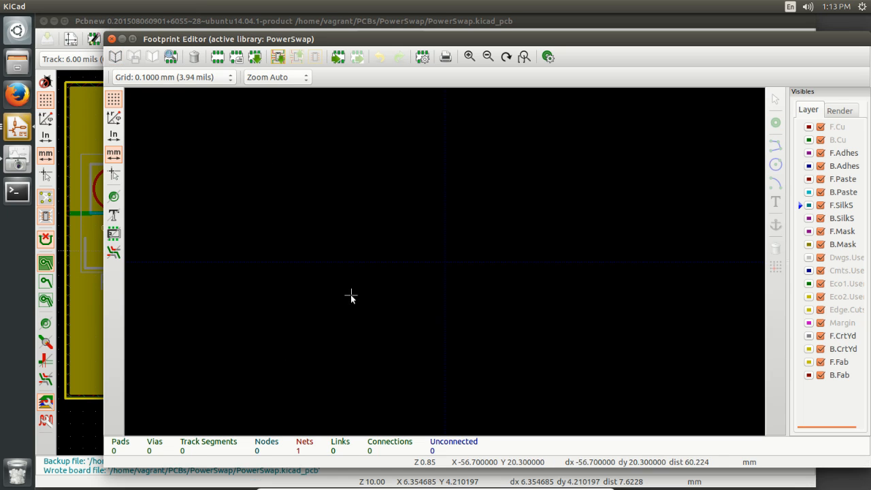
mouse_move(153, 62)
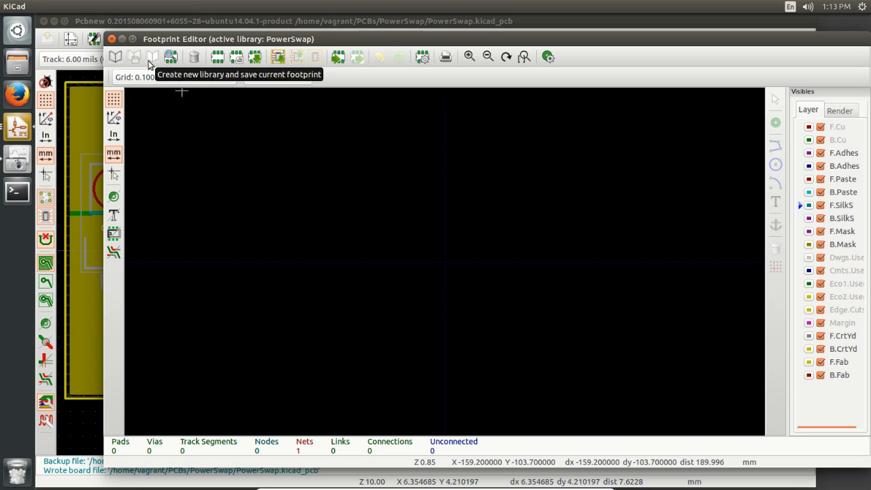
mouse_move(216, 85)
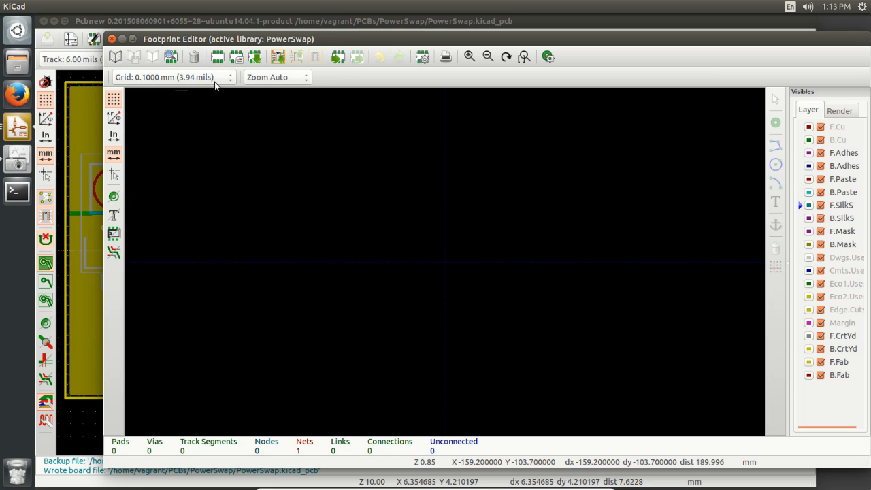
Create a new footprint and name it VIA-0.6mm
click(218, 57)
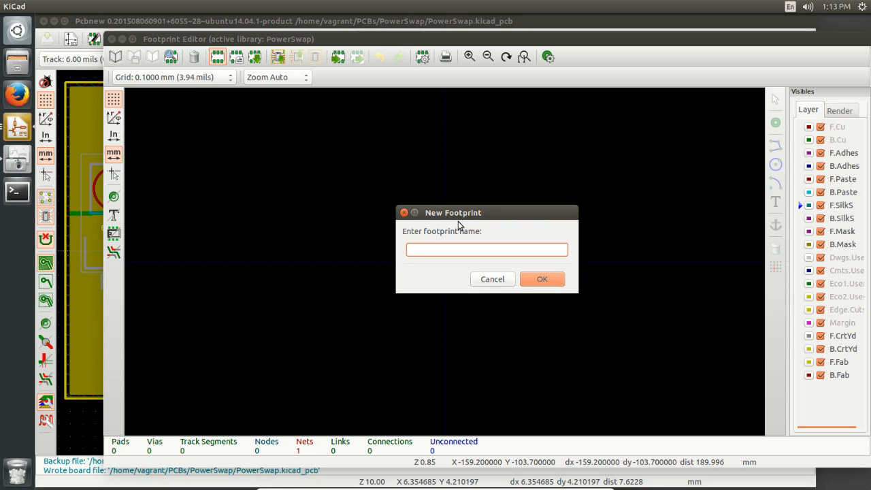
text(Via)
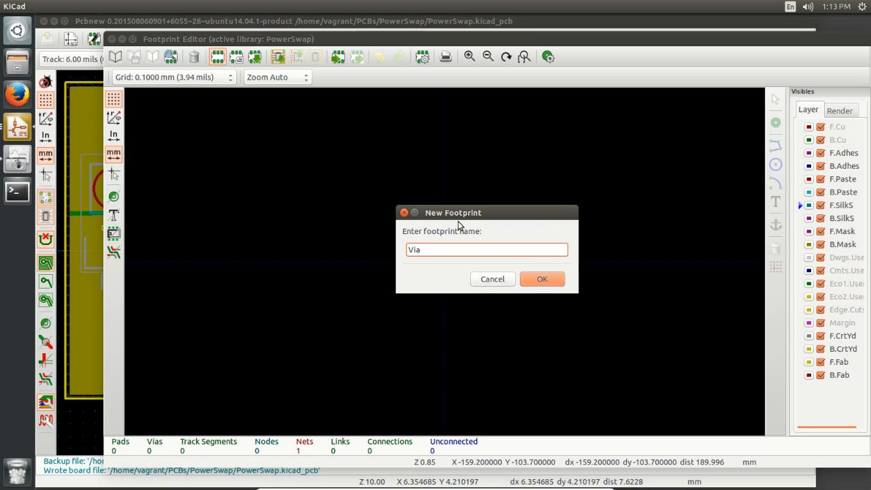
key(BackSpace)
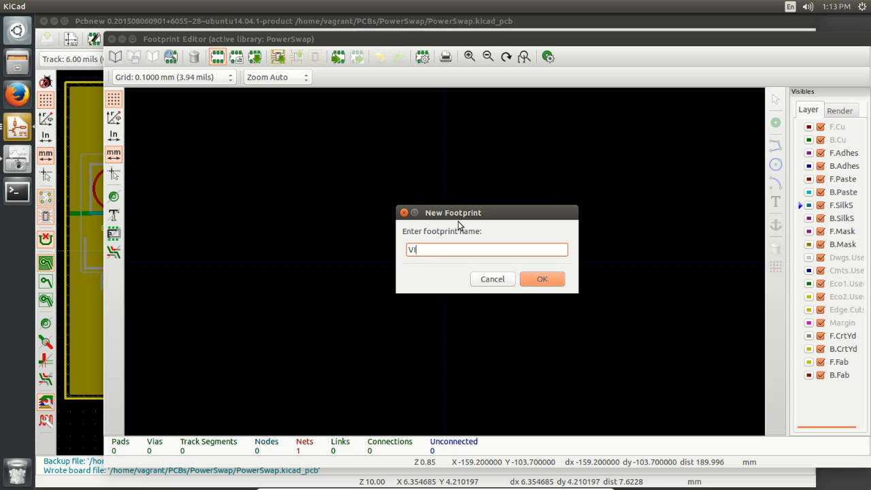
text(A-0.2)
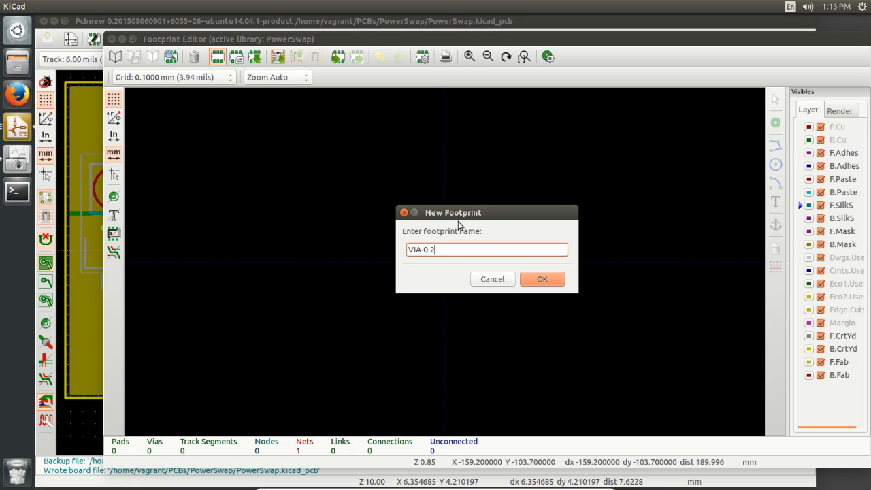
text(6m)
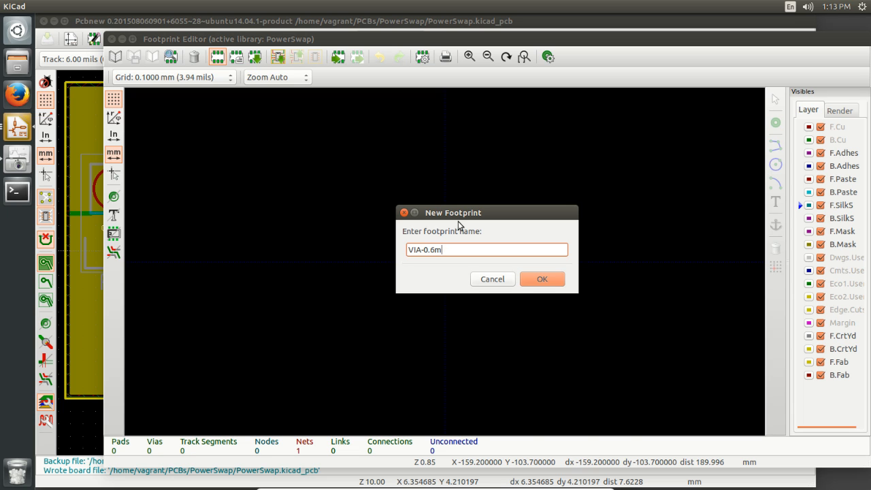
click(542, 279)
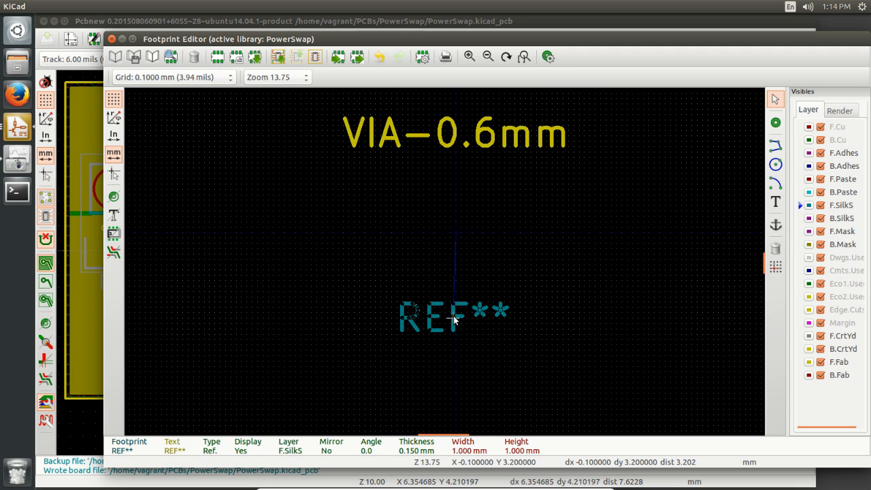
Make the REF** reference text and the VIA-0.6mm value text invisible
double_click(453, 314)
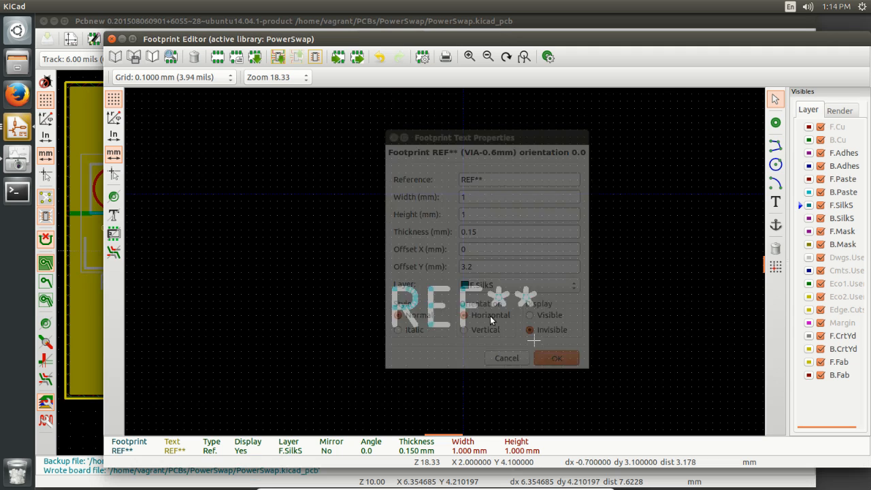
click(556, 358)
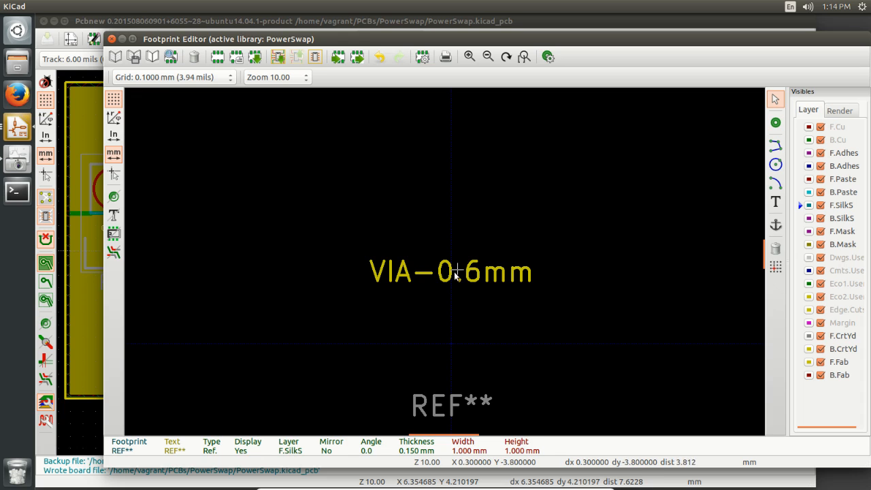
double_click(451, 271)
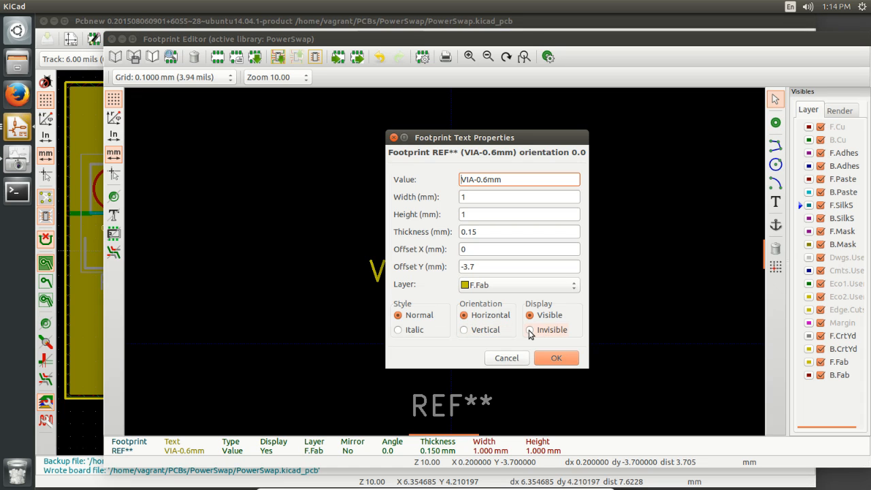
click(530, 329)
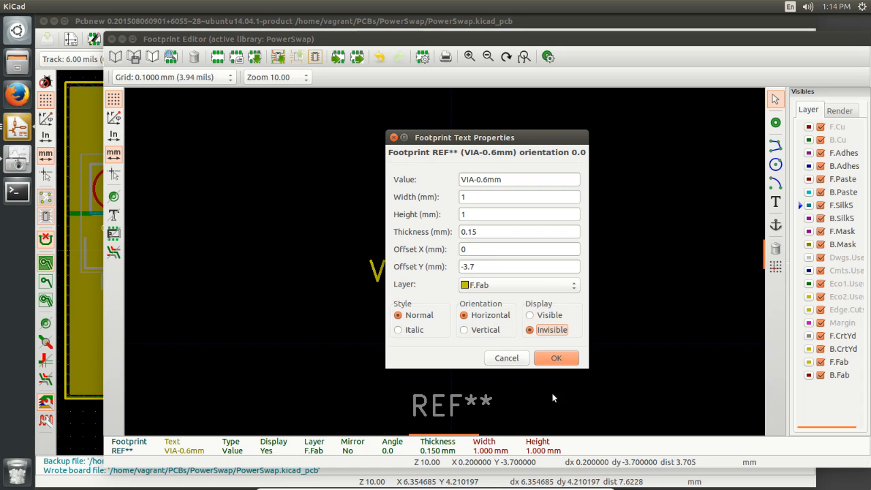
mouse_move(556, 358)
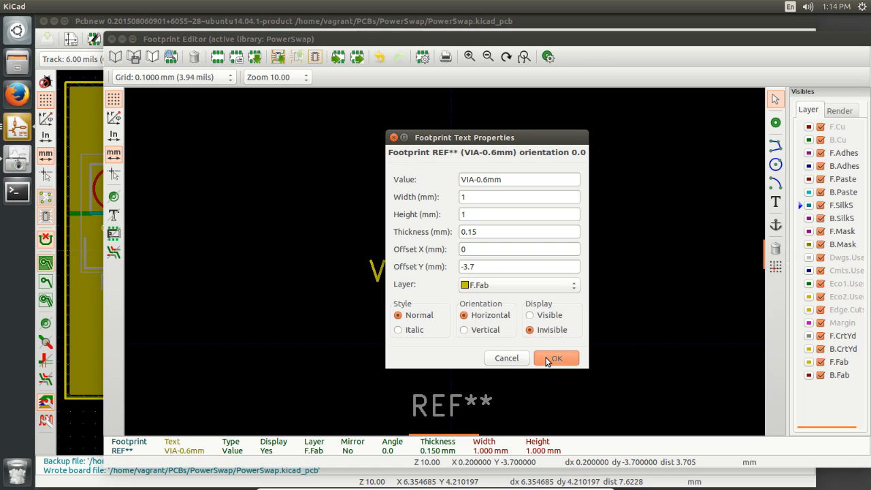
click(556, 358)
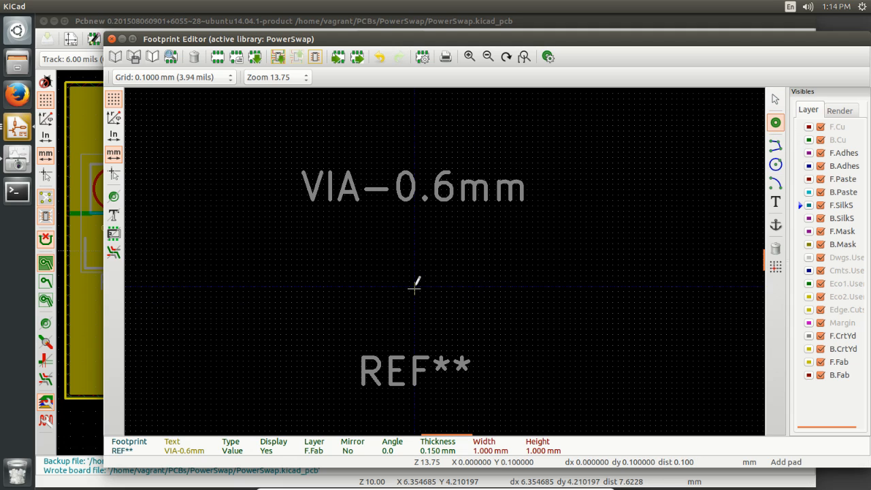
Switch to the 1.0000 mm grid and add a through-hole pad at the origin
right_click(415, 286)
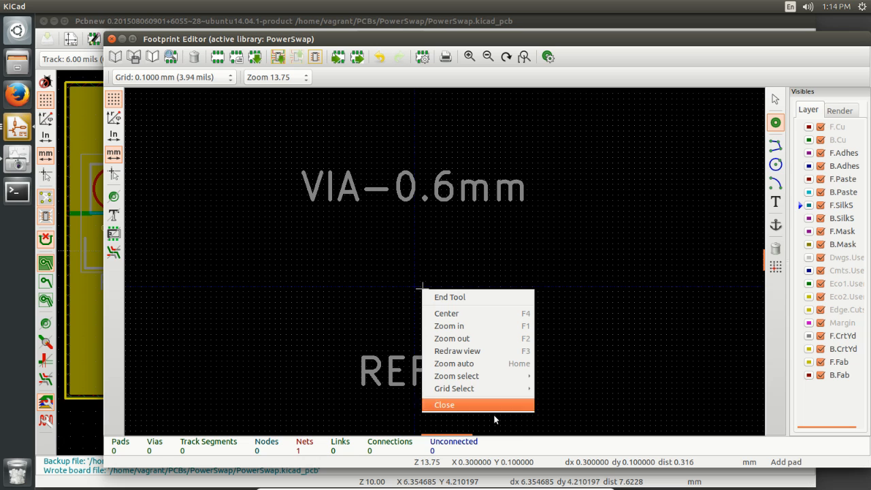
mouse_move(454, 388)
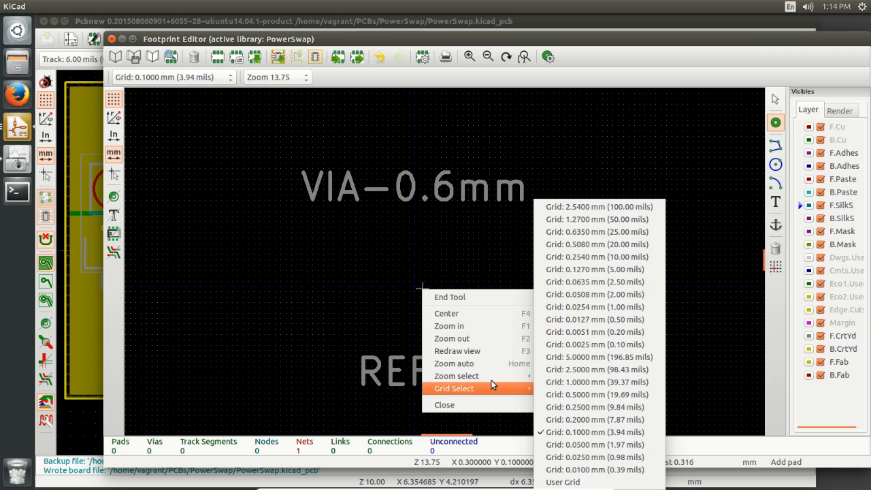
mouse_move(585, 369)
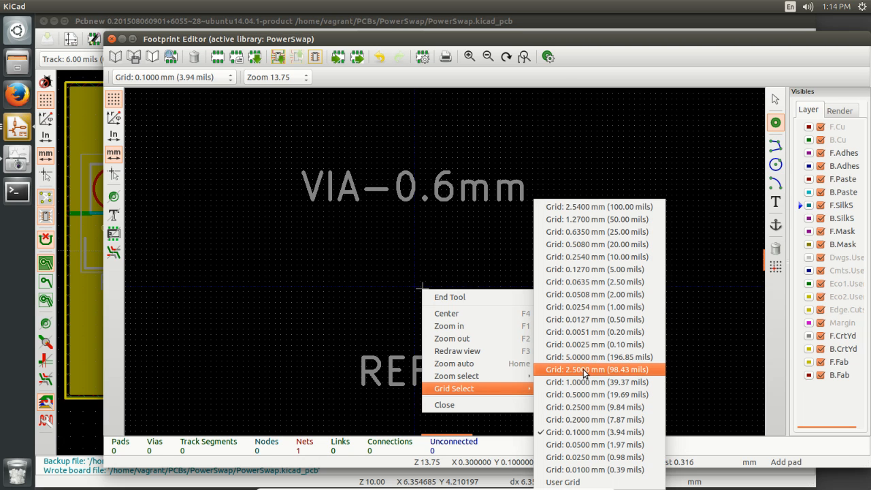
click(596, 382)
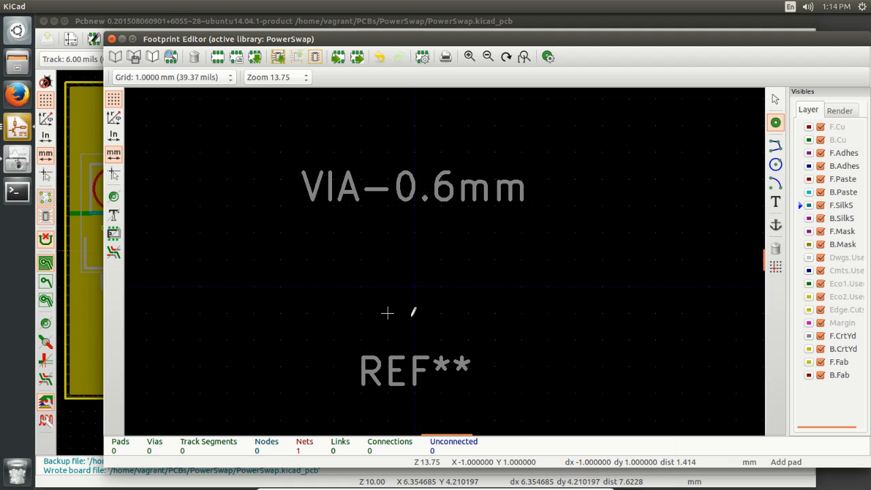
click(414, 286)
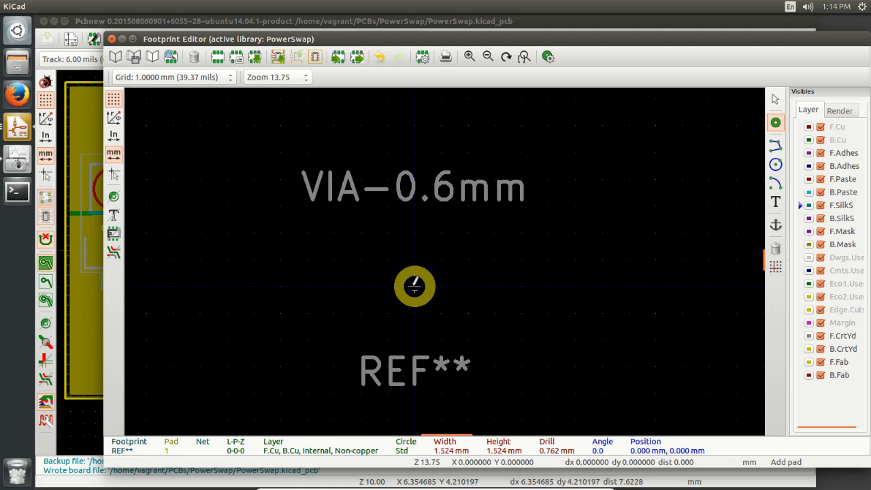
Make the pad 0.6 mm round with a 0.3 mm drill and no F.Mask or B.Mask
double_click(414, 286)
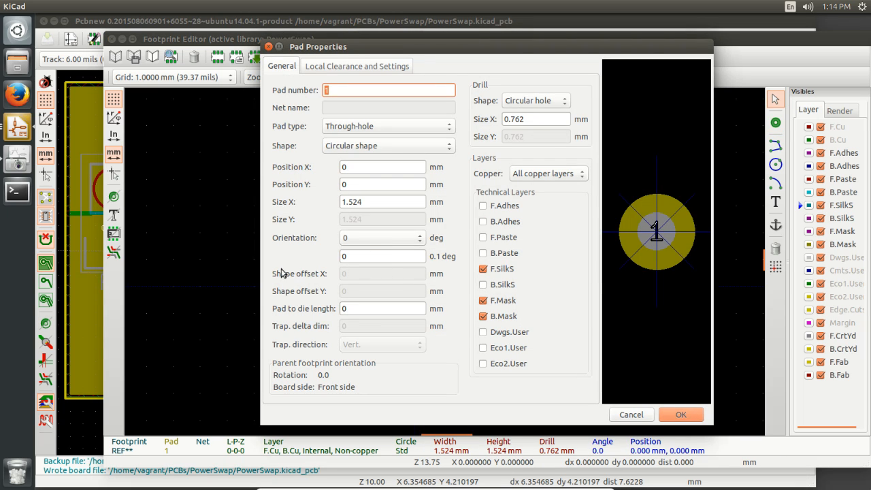
mouse_move(284, 273)
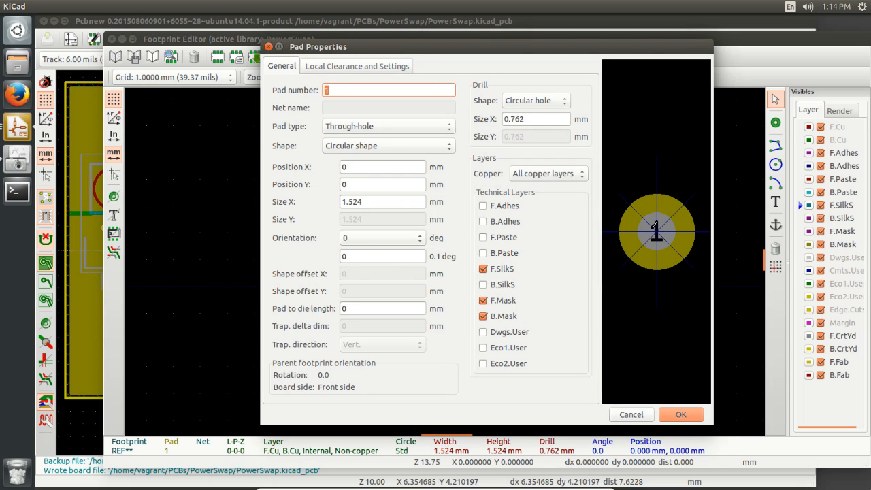
mouse_move(368, 149)
text(0.3)
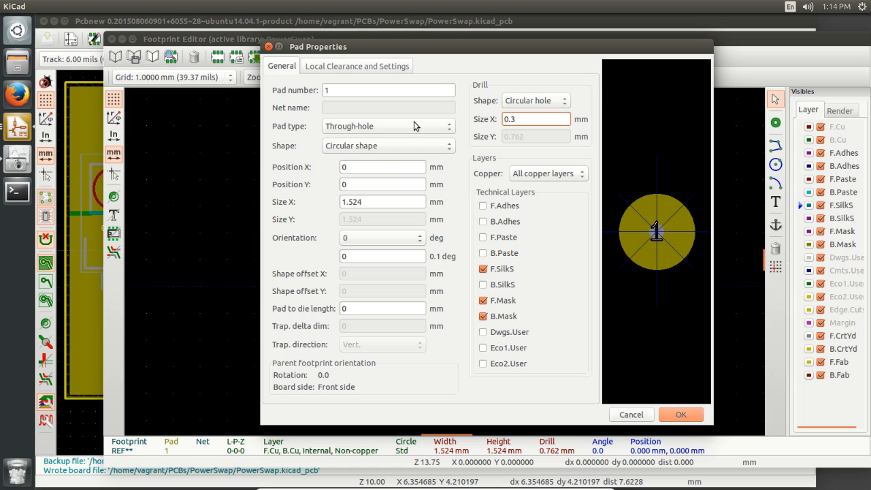
click(382, 167)
text(0.6)
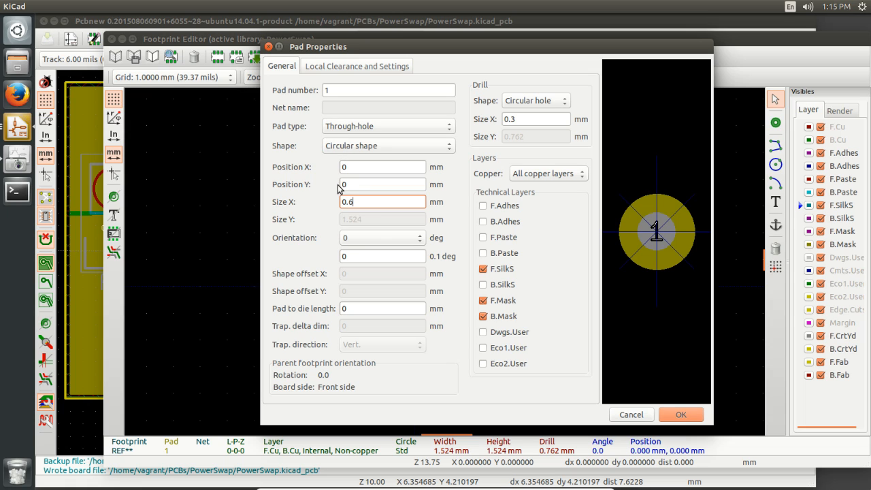
mouse_move(271, 218)
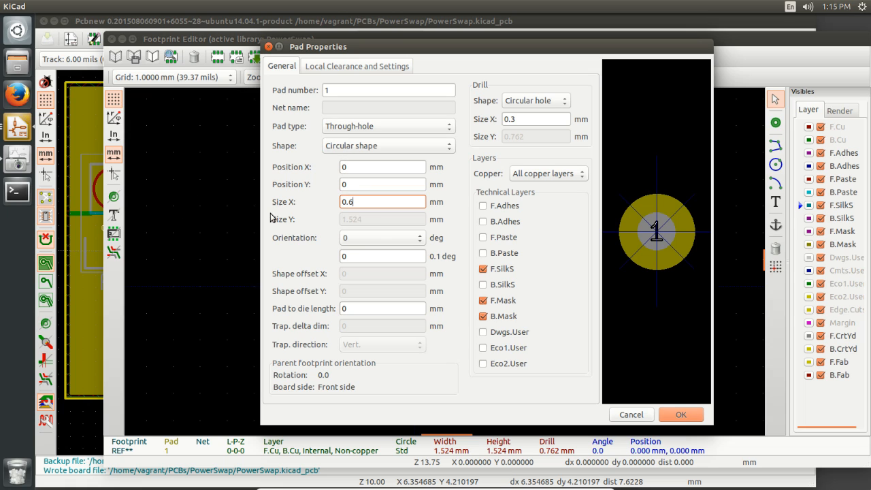
mouse_move(303, 235)
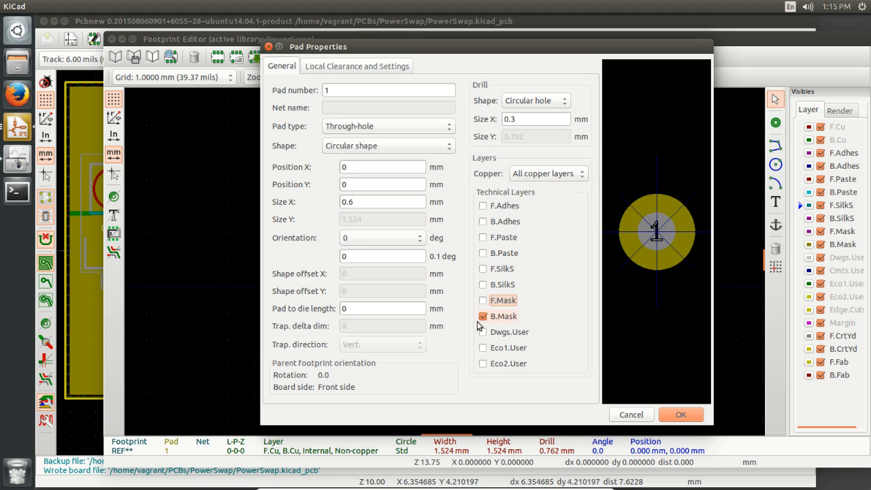
click(484, 316)
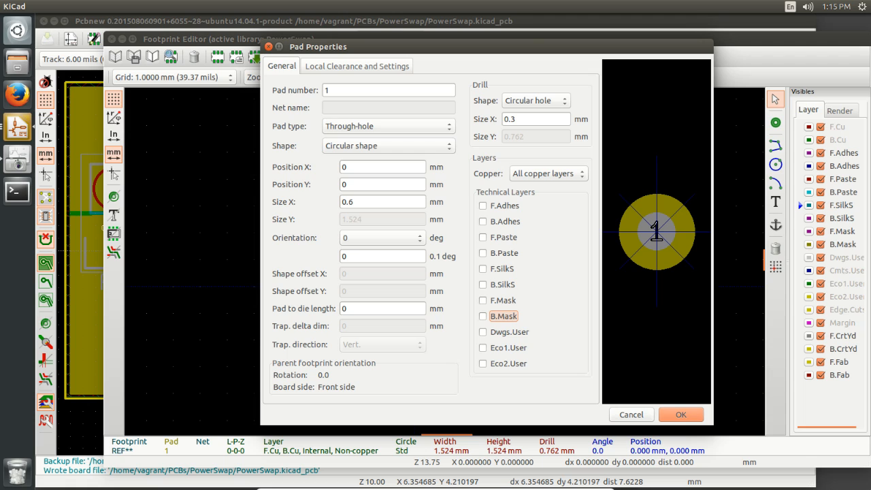
mouse_move(629, 189)
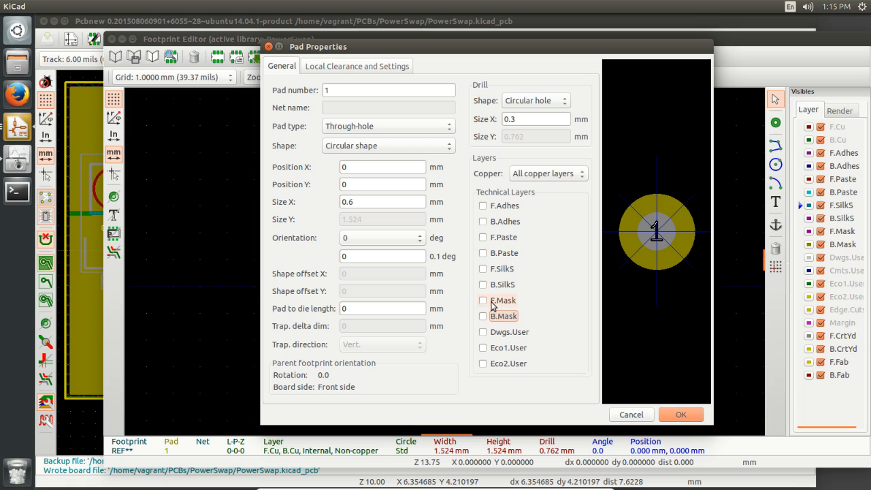
click(484, 300)
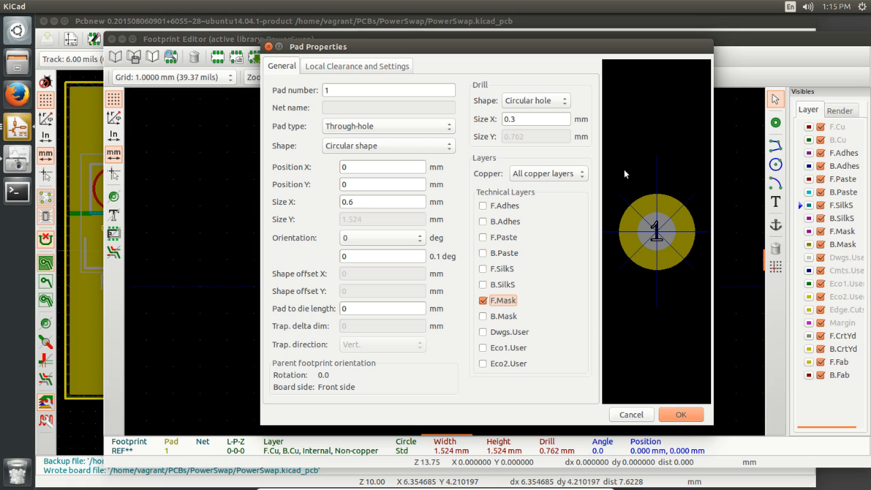
mouse_move(643, 196)
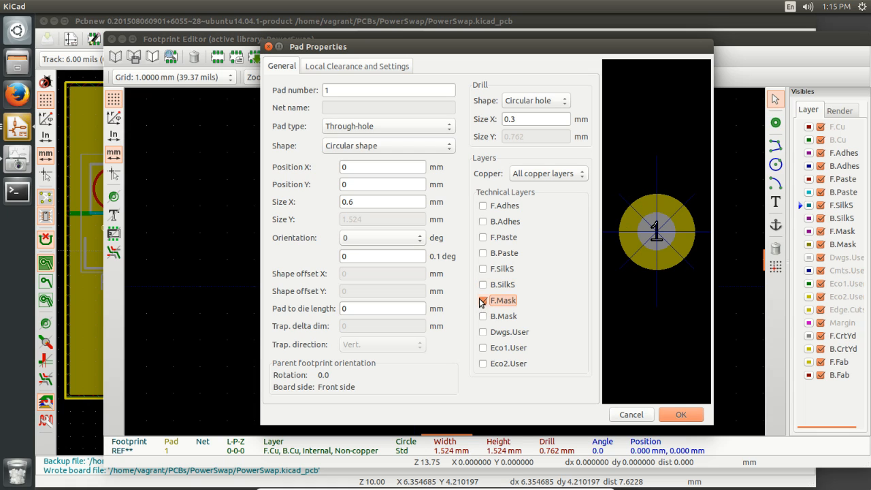
click(483, 300)
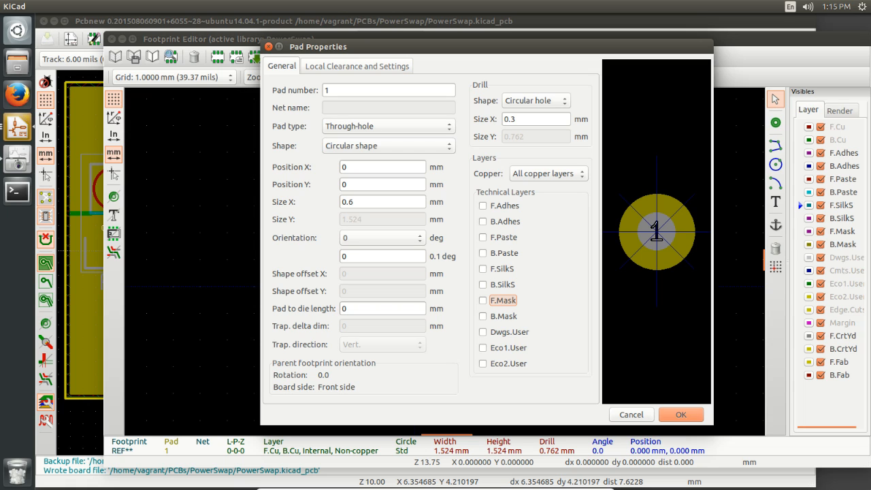
mouse_move(344, 109)
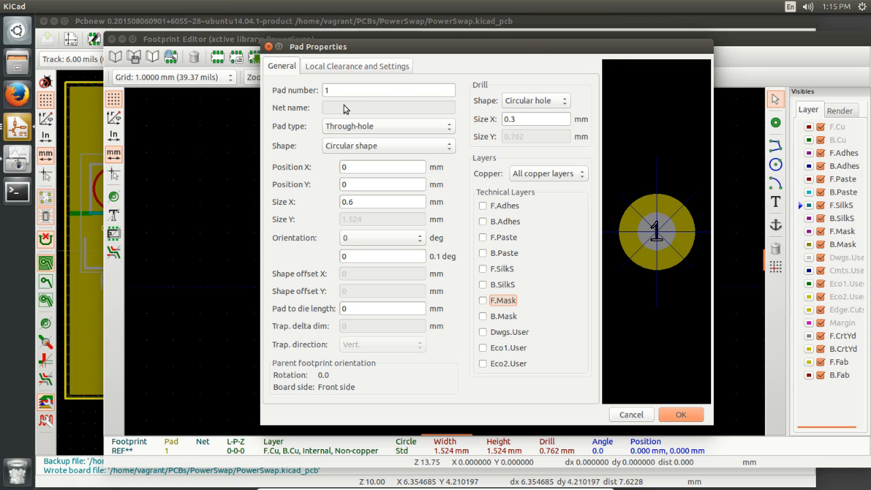
click(357, 65)
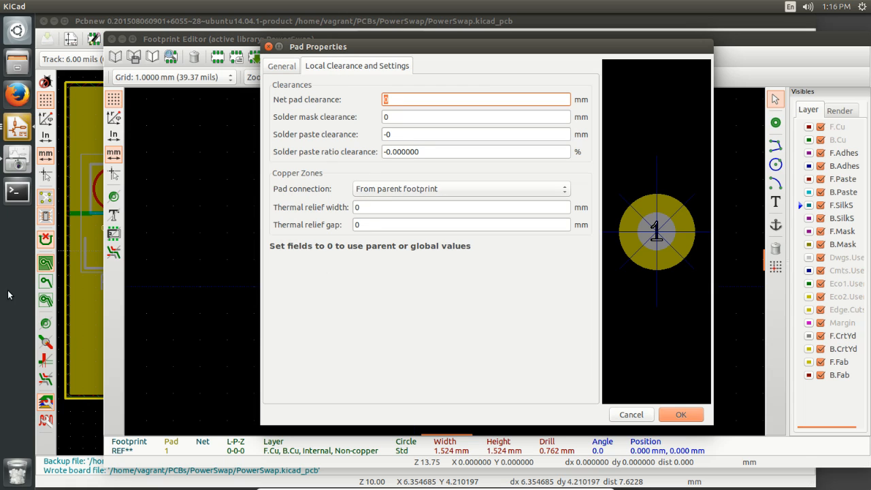
Set the pad's zone connection to Solid and apply the pad settings
click(461, 188)
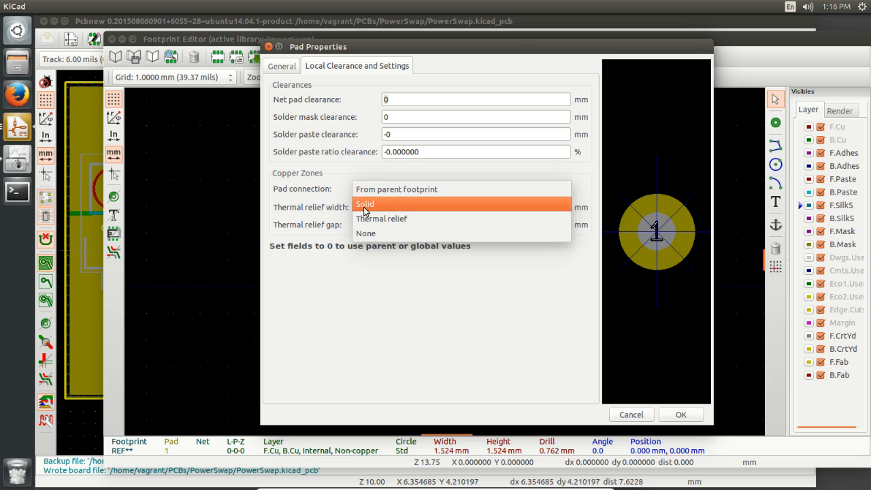
click(365, 204)
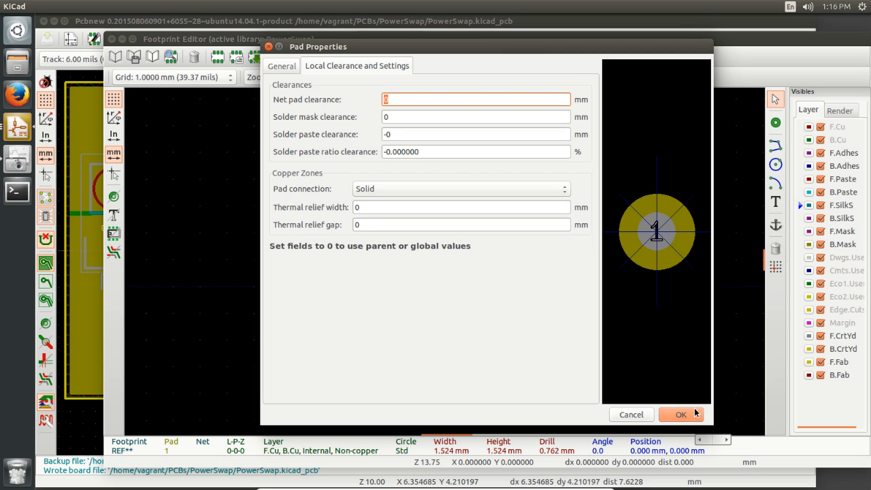
click(680, 415)
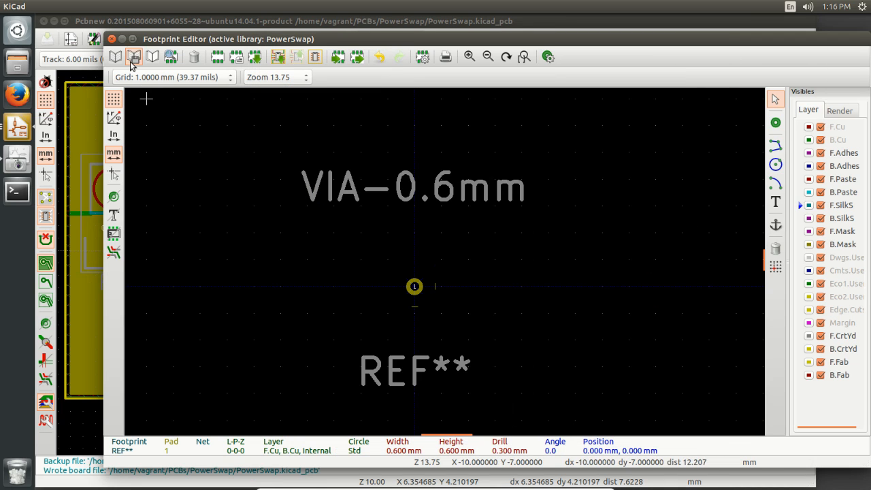
Save VIA-0.6mm to PowerSwap, then re-save it, confirming the replacement
click(135, 56)
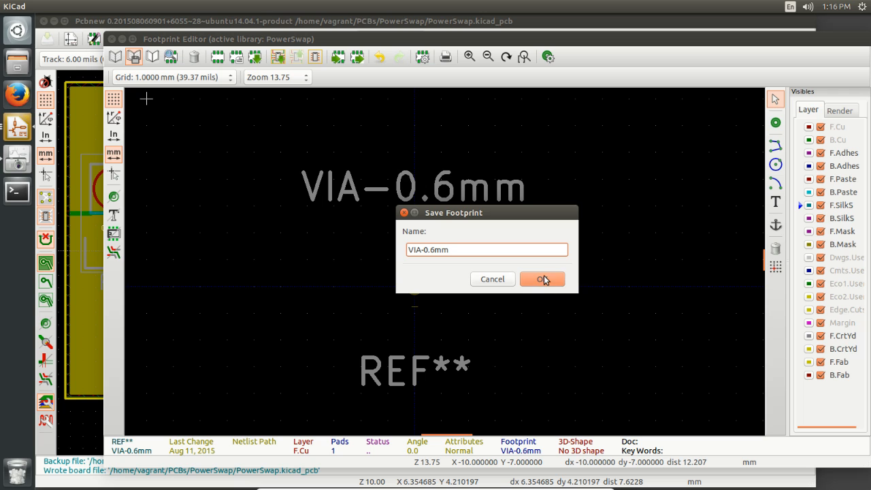
click(542, 279)
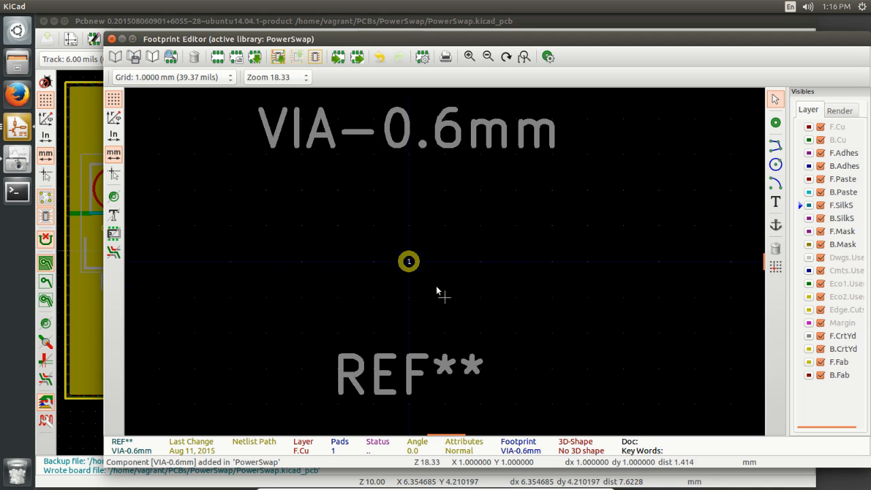
scroll(down, 3)
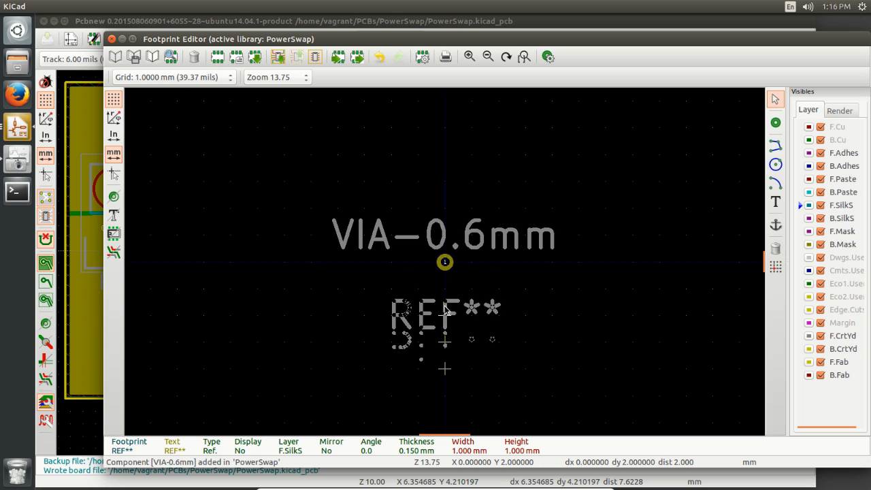
mouse_move(150, 263)
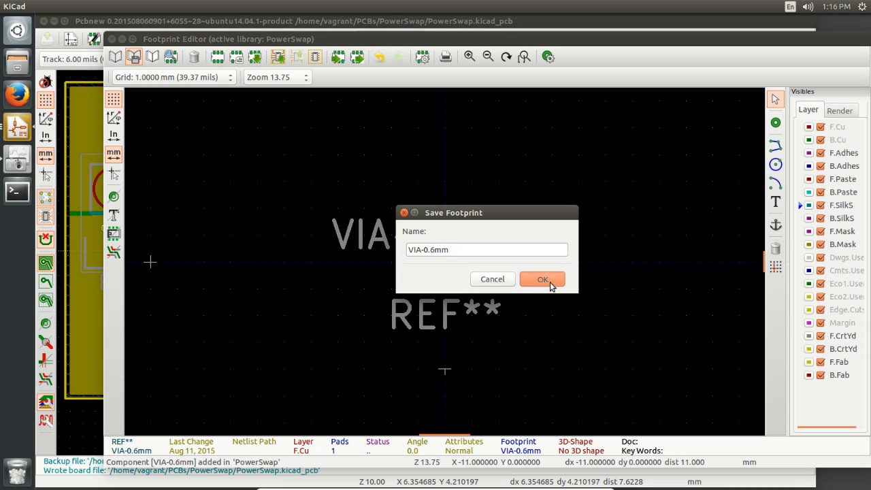
click(542, 279)
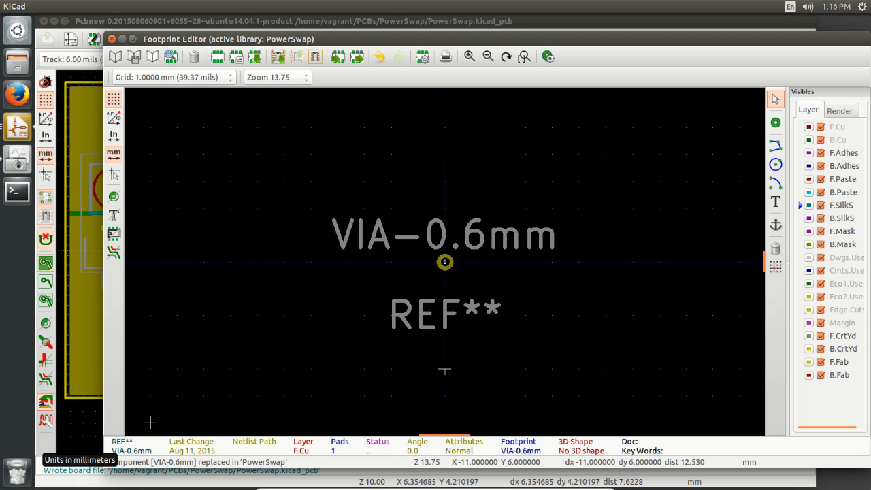
mouse_move(114, 101)
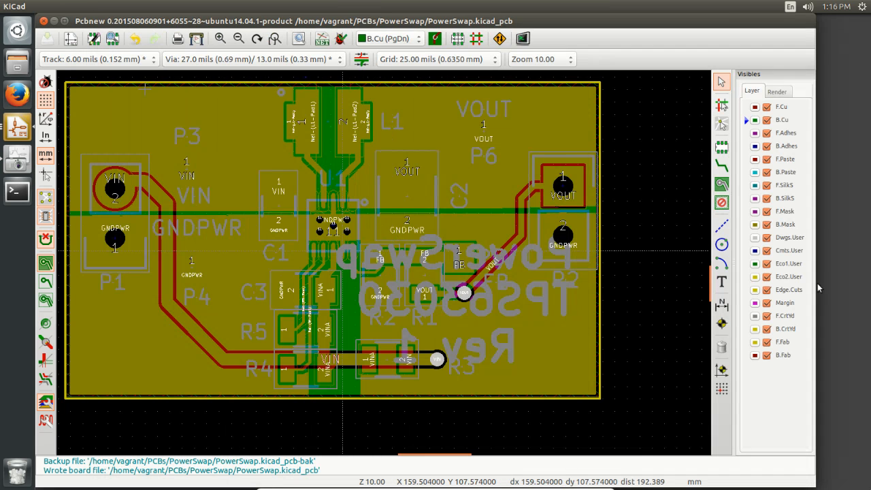
mouse_move(694, 111)
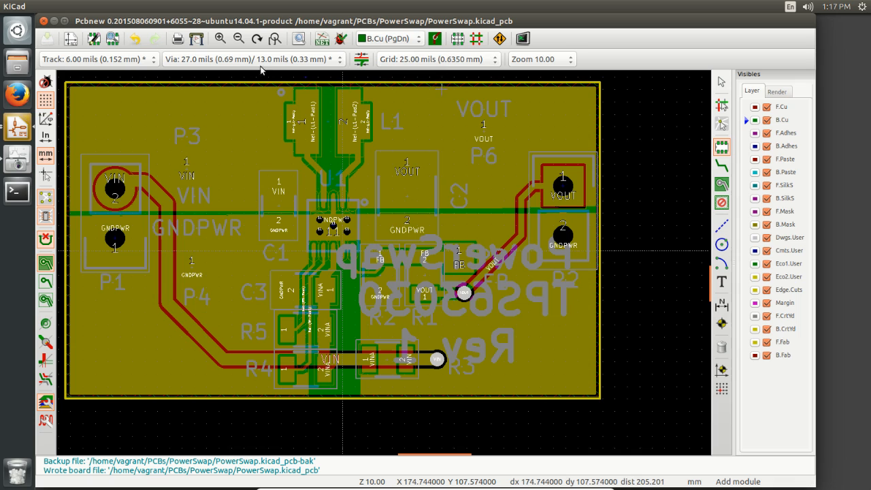
mouse_move(383, 133)
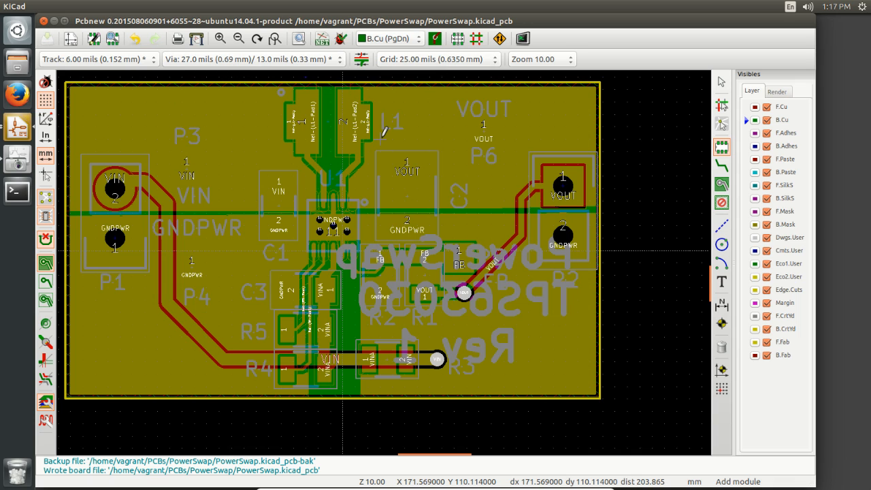
mouse_move(453, 286)
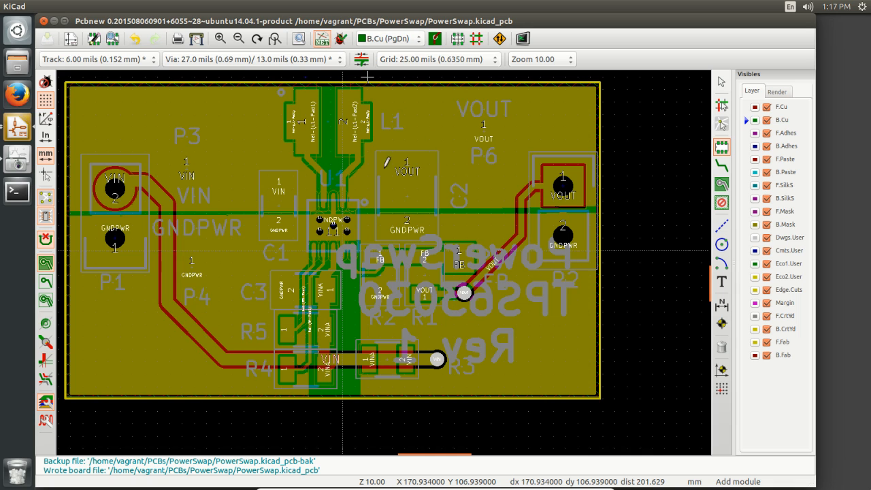
mouse_move(564, 322)
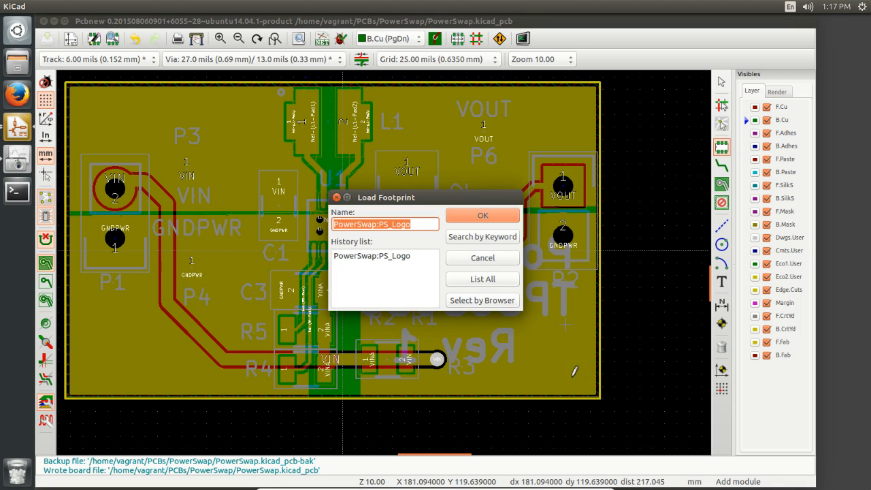
Filter the full footprint list for VIA, place PowerSwap:VIA-0.6mm, and open its properties
click(482, 215)
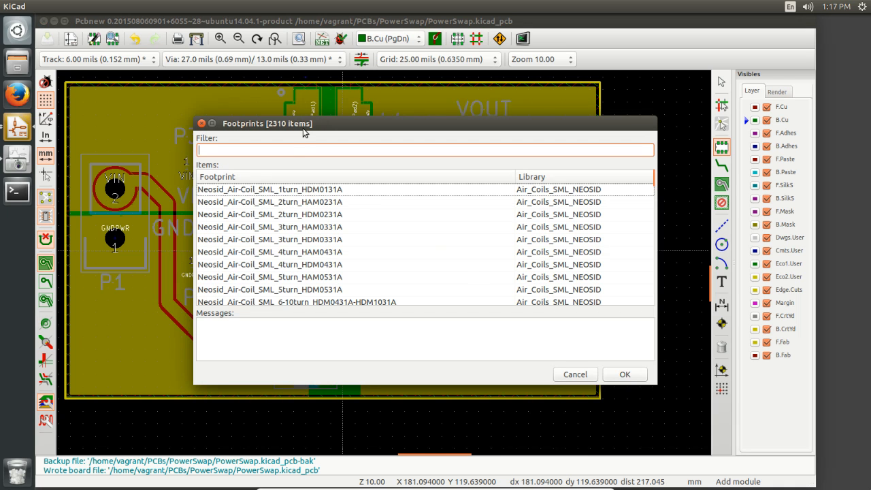
text(VIA)
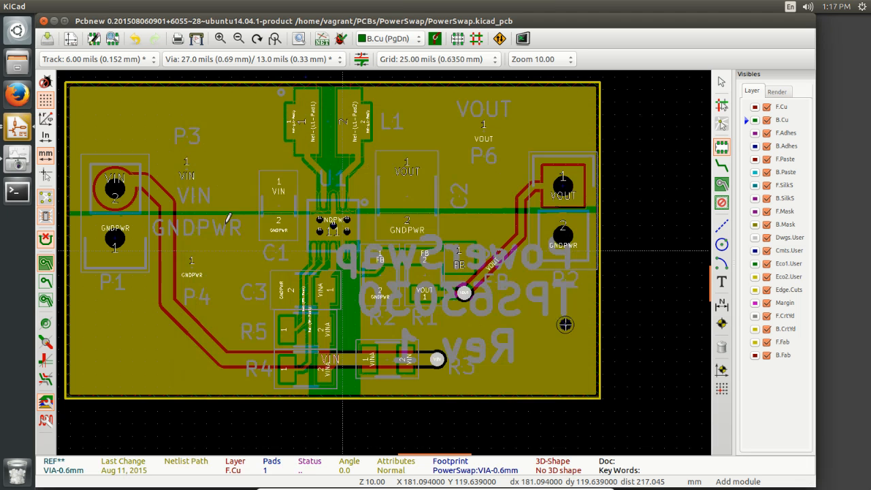
scroll(up, 3)
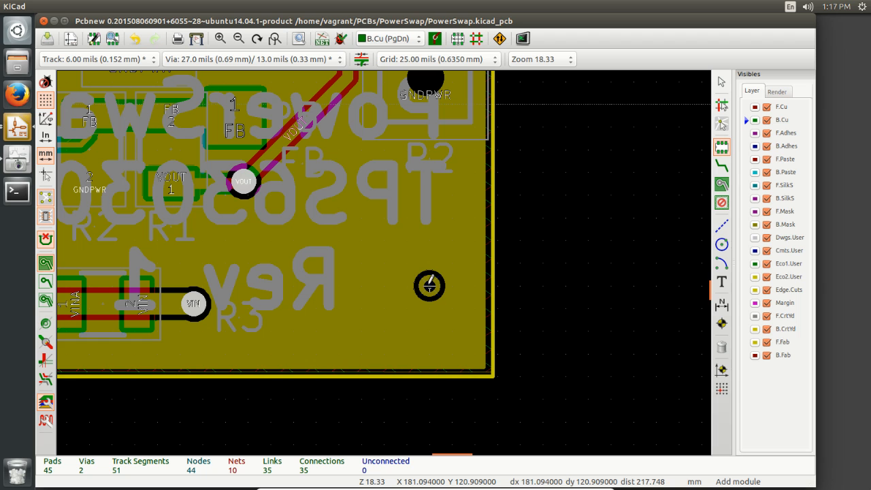
double_click(430, 285)
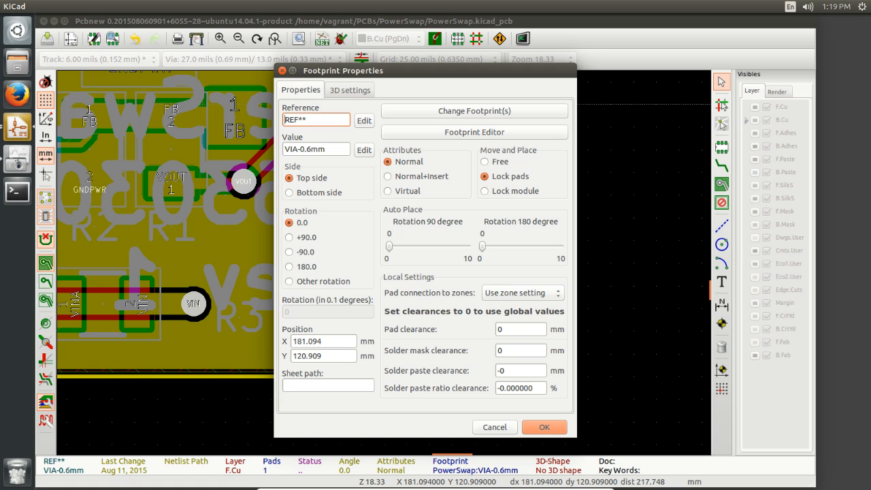
mouse_move(45, 265)
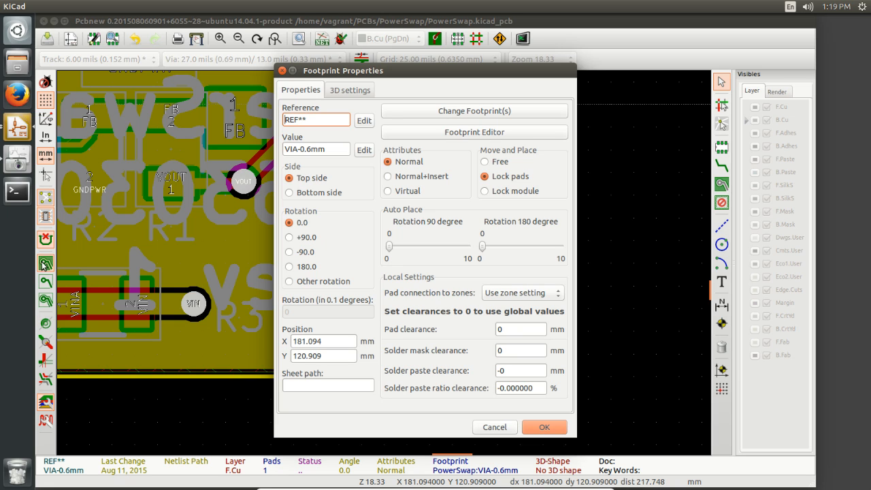
mouse_move(285, 204)
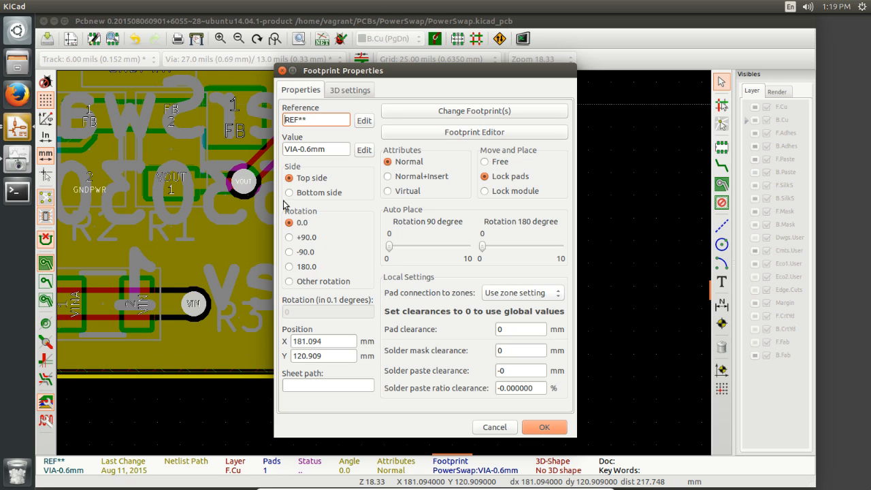
mouse_move(449, 218)
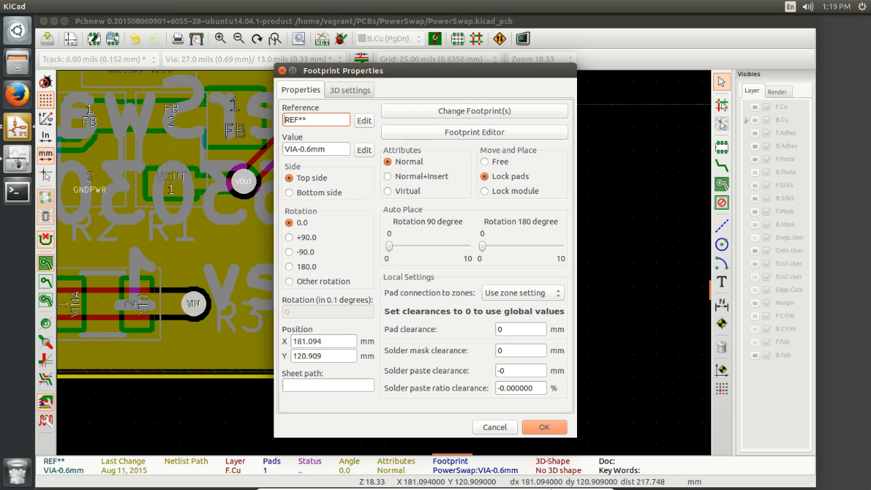
click(544, 427)
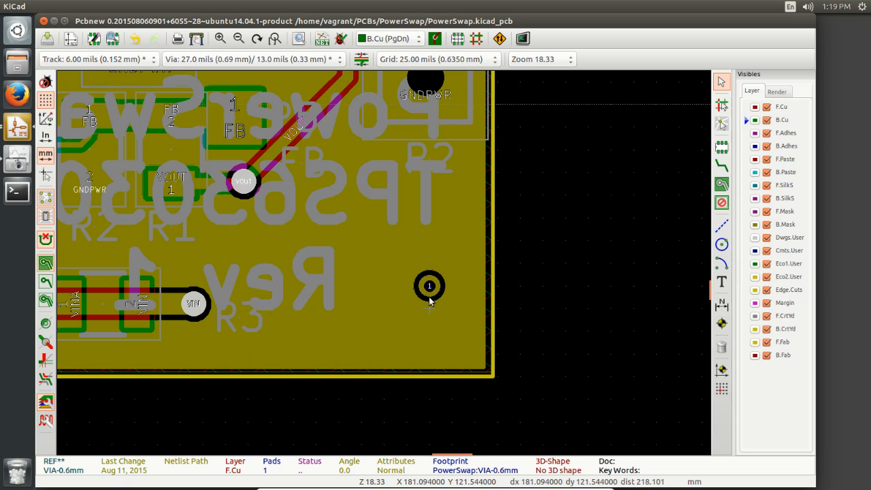
click(429, 286)
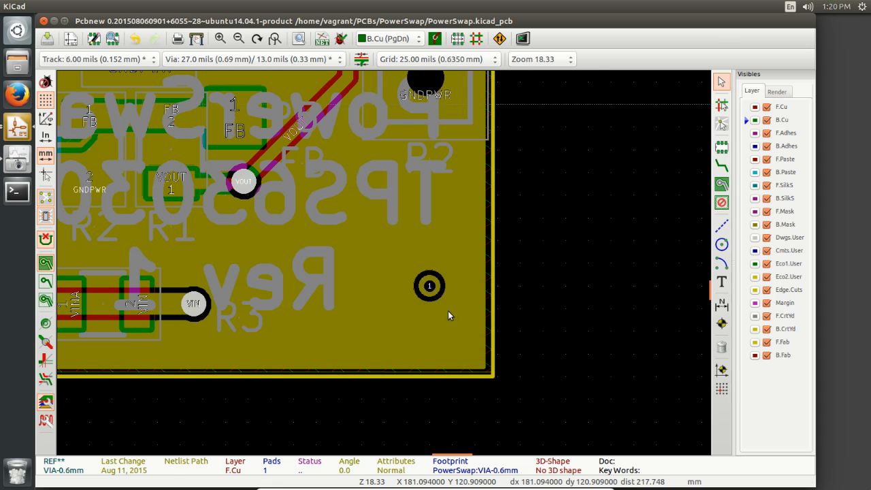
double_click(429, 286)
text(G)
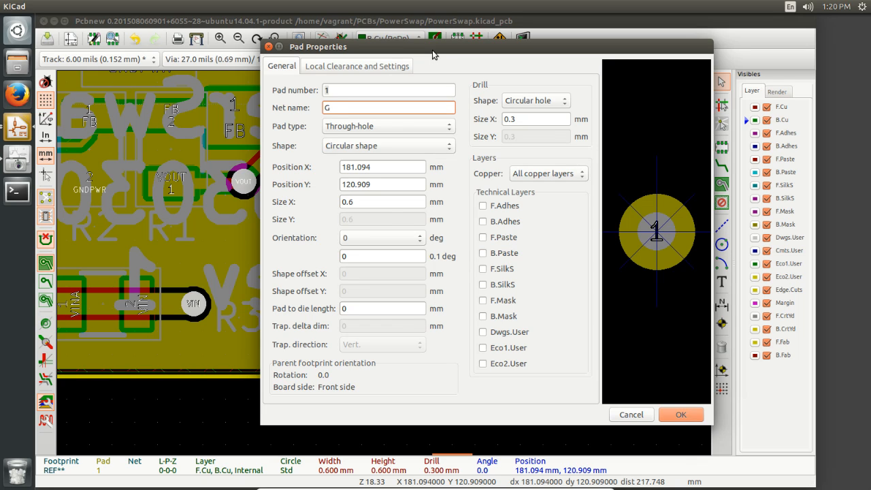
Assign the via pad to net GNDPWR and drop the footprint near the lower-right corner
text(NDPWR)
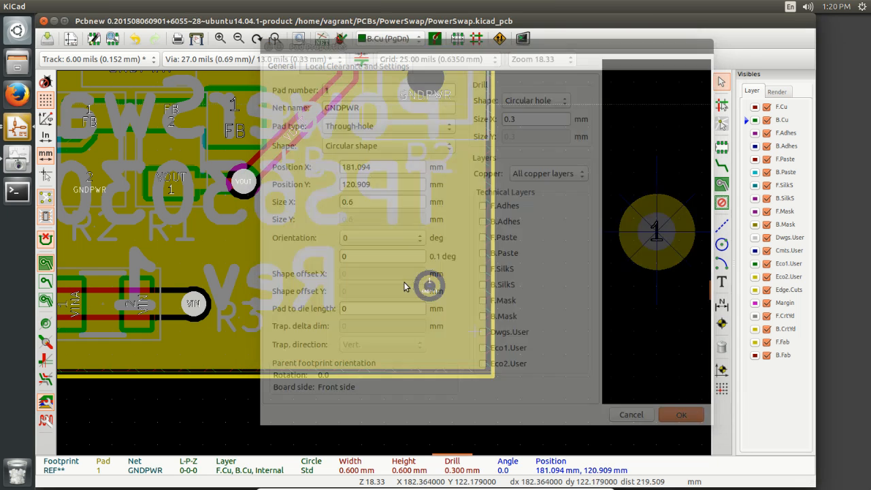
click(681, 414)
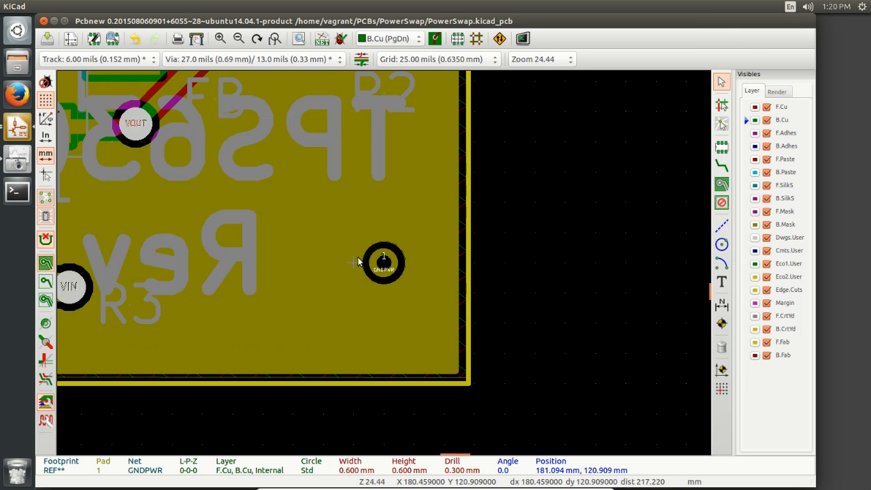
click(383, 262)
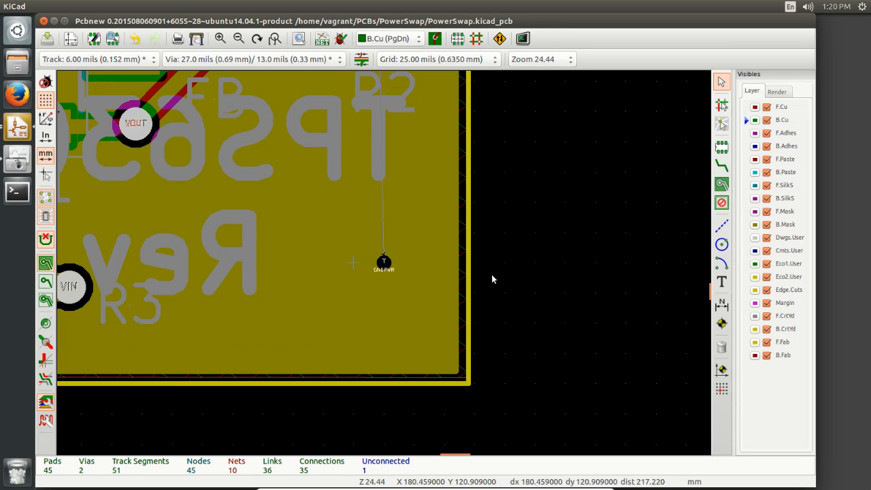
mouse_move(384, 262)
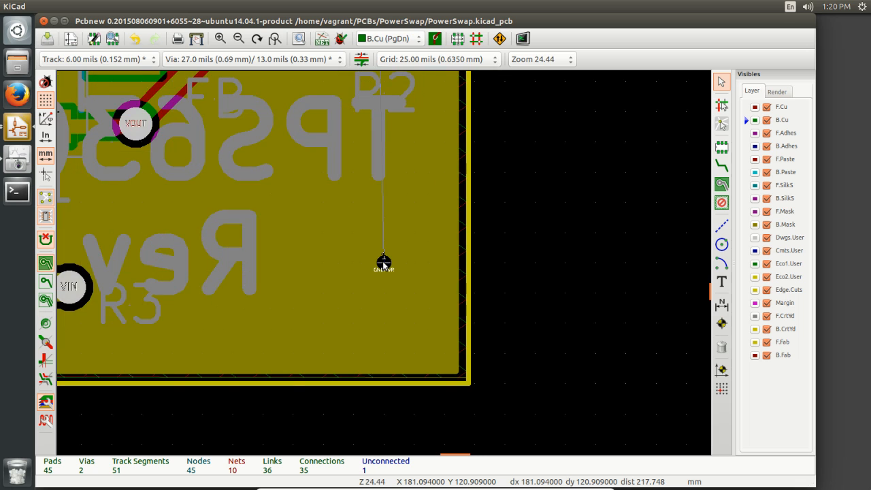
scroll(down, 3)
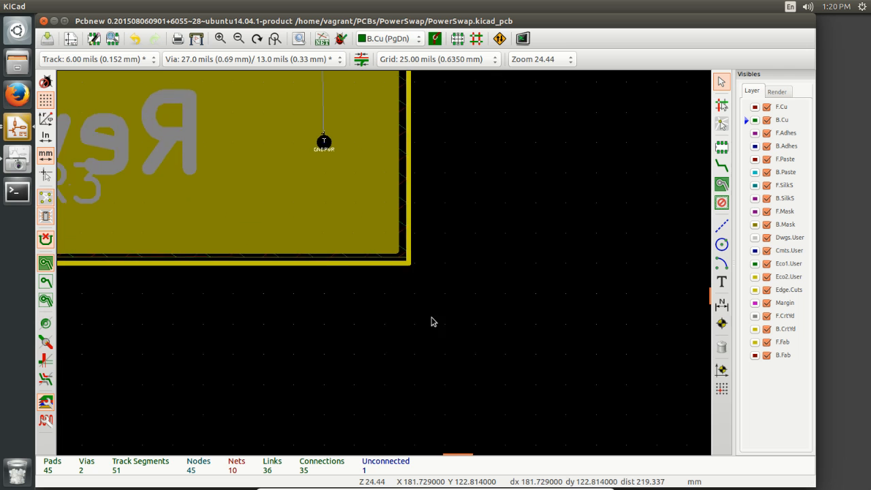
scroll(down, 3)
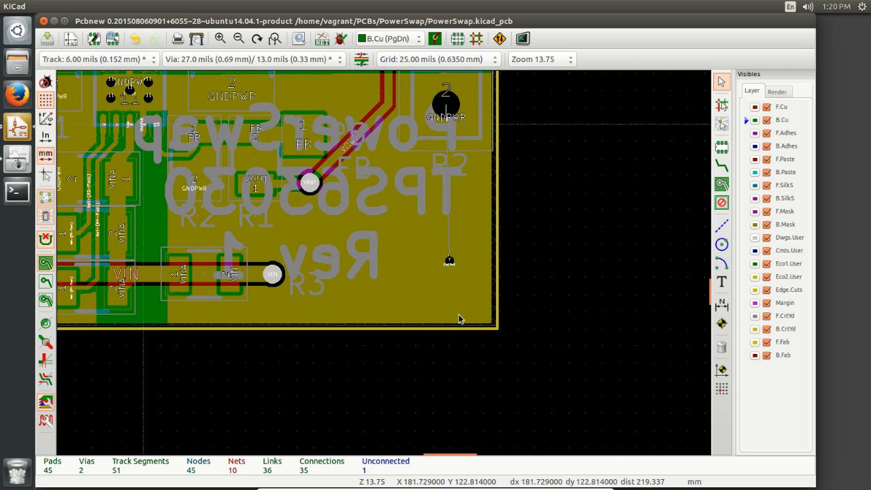
scroll(up, 3)
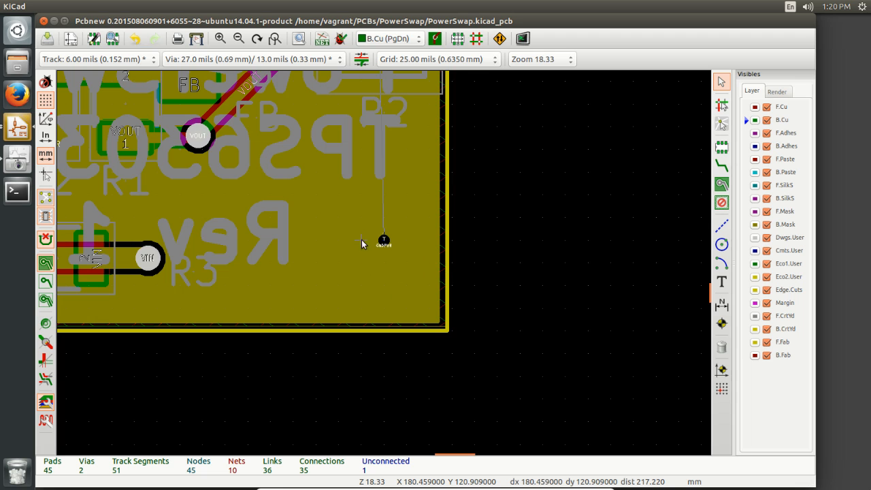
scroll(up, 3)
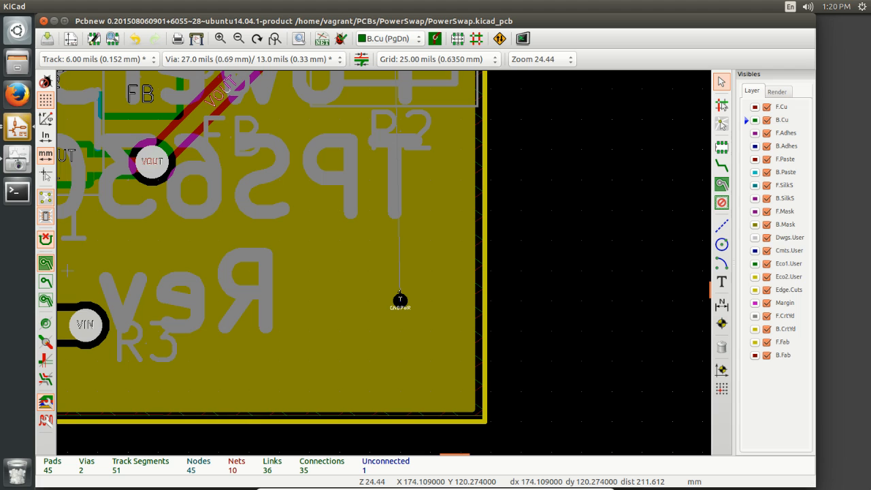
mouse_move(97, 391)
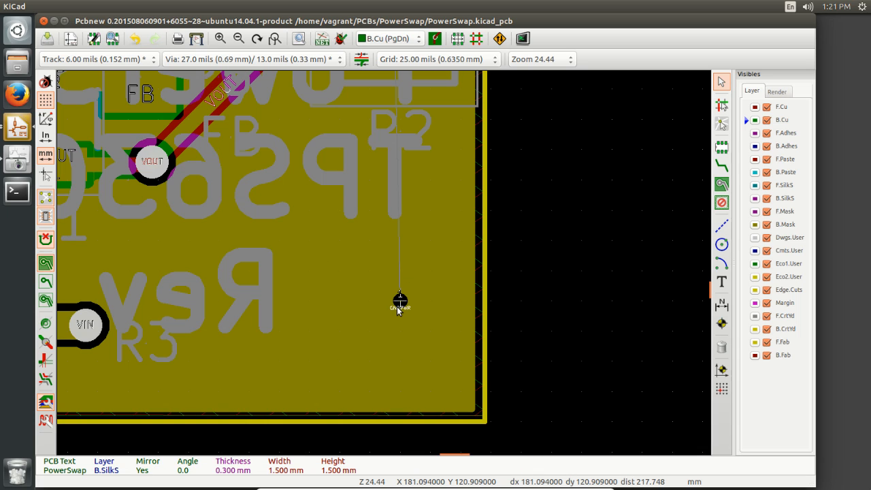
Select the REF** via footprint, duplicate it, and place the copy left of the original
click(401, 302)
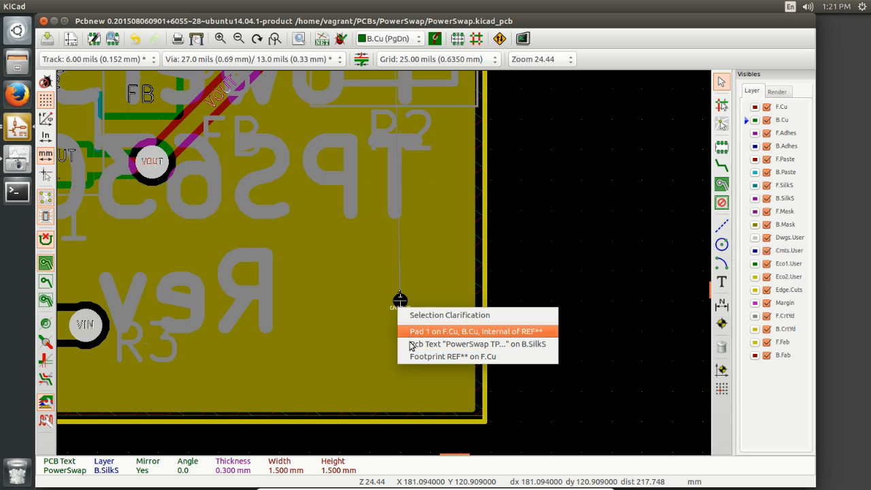
click(475, 331)
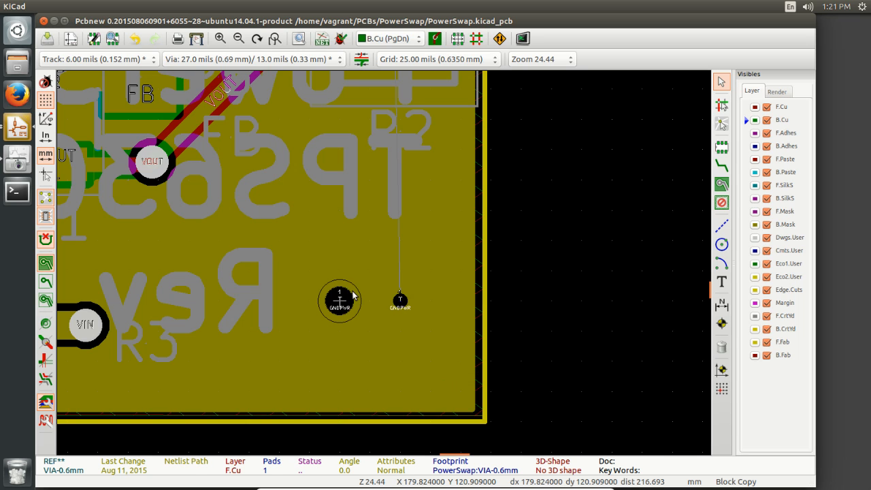
click(339, 301)
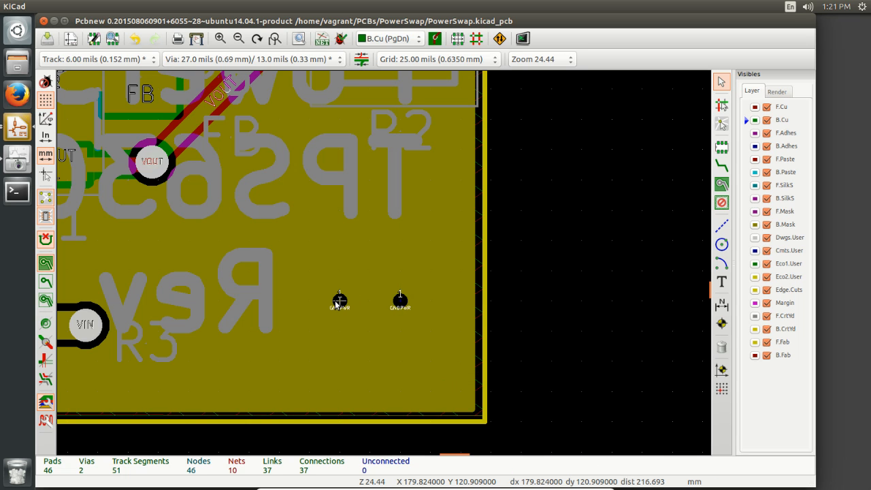
Create a 5x5 array of the copied via at 5 mm spacing, extending past the board edge
click(340, 301)
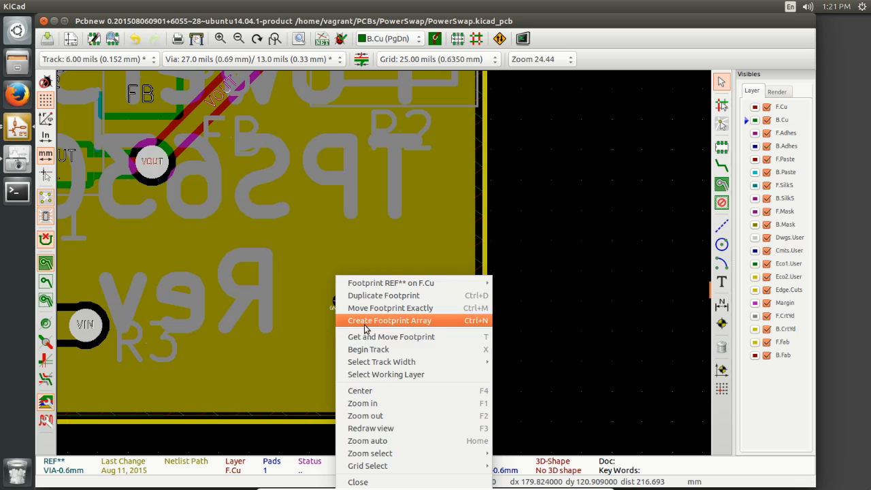
click(389, 320)
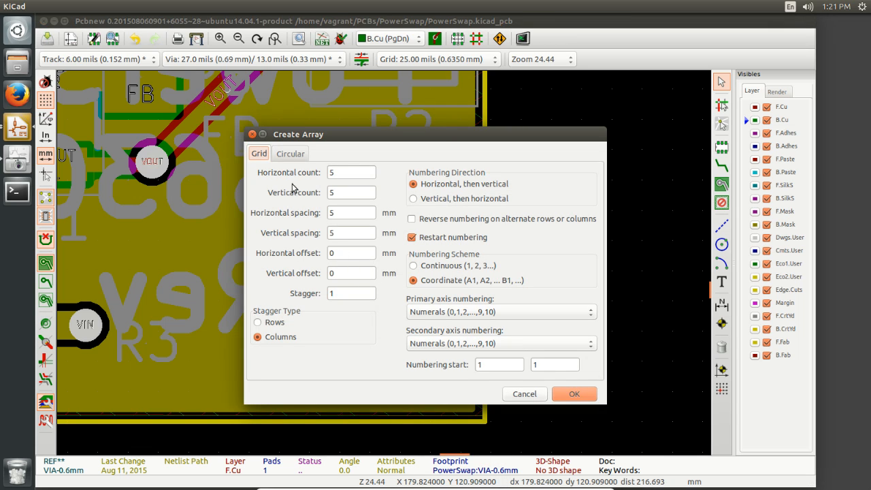
mouse_move(344, 185)
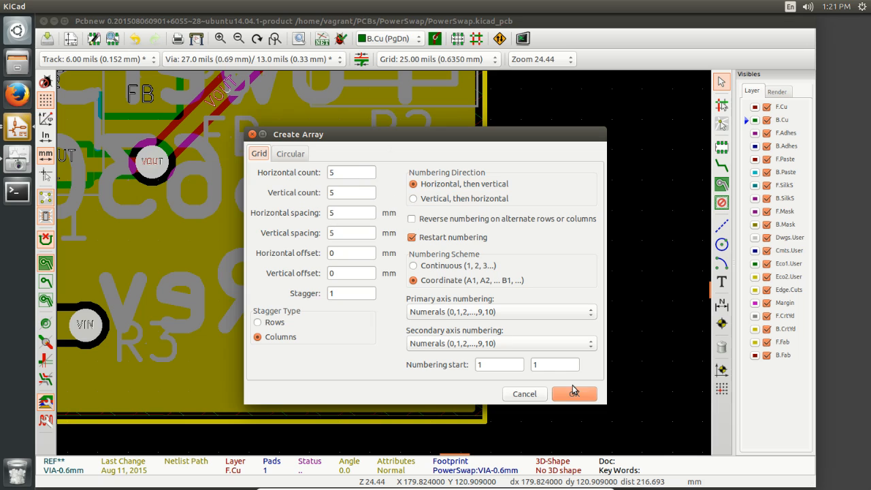
mouse_move(569, 403)
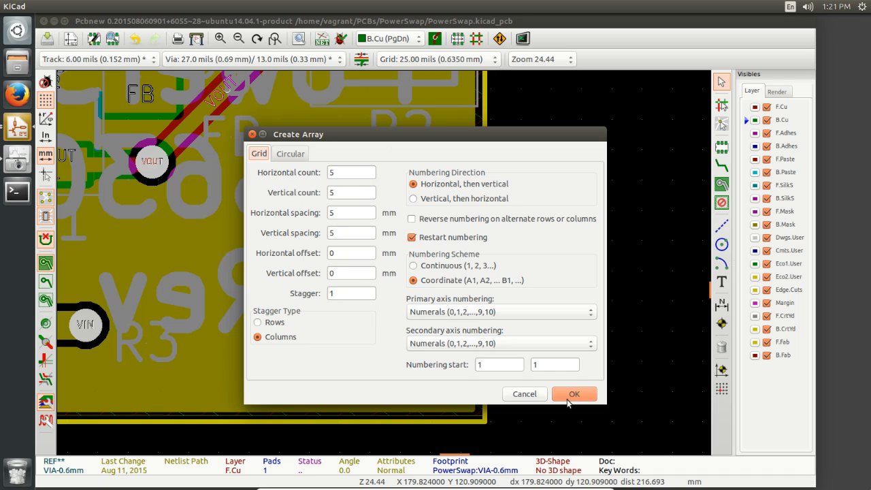
click(574, 393)
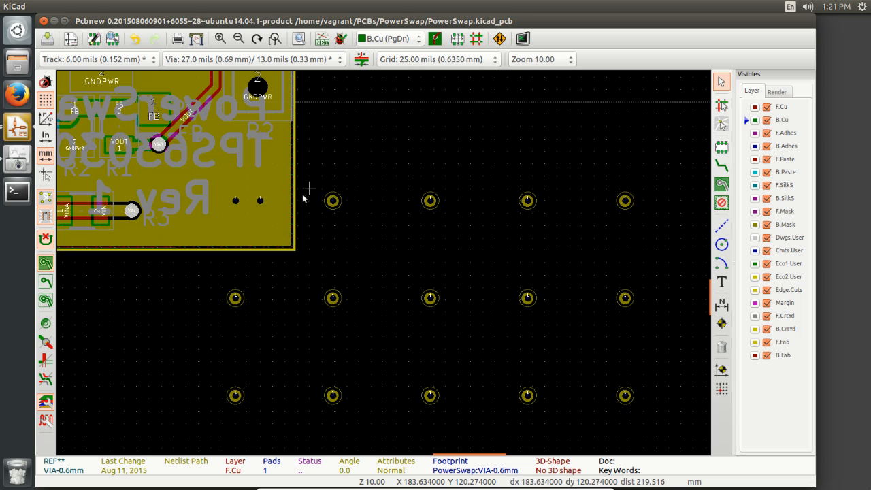
Delete the copied via footprint from the board
scroll(up, 3)
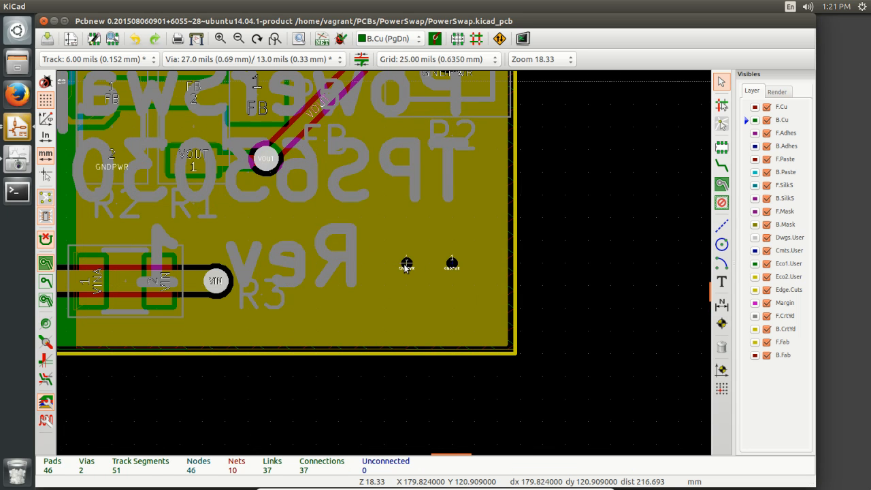
mouse_move(408, 268)
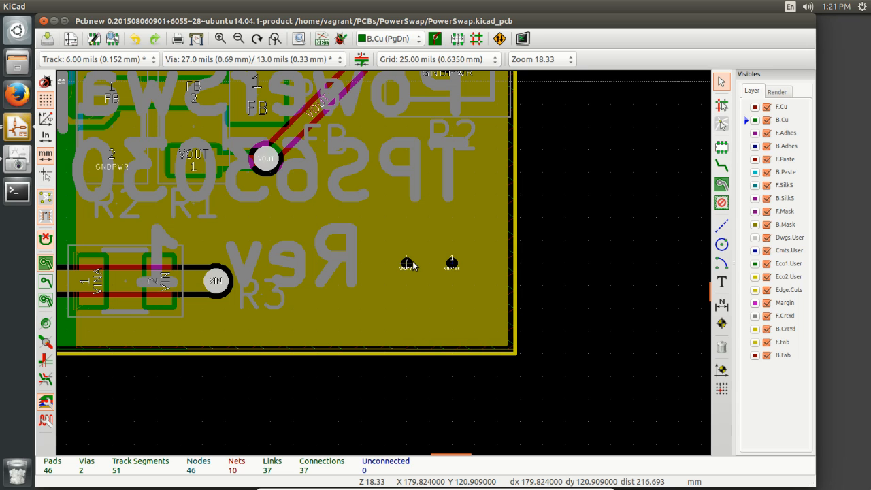
click(406, 264)
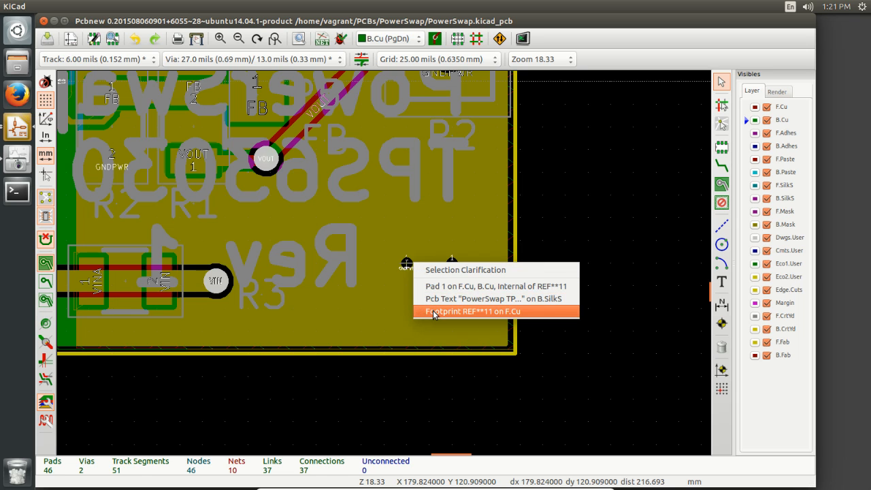
click(469, 311)
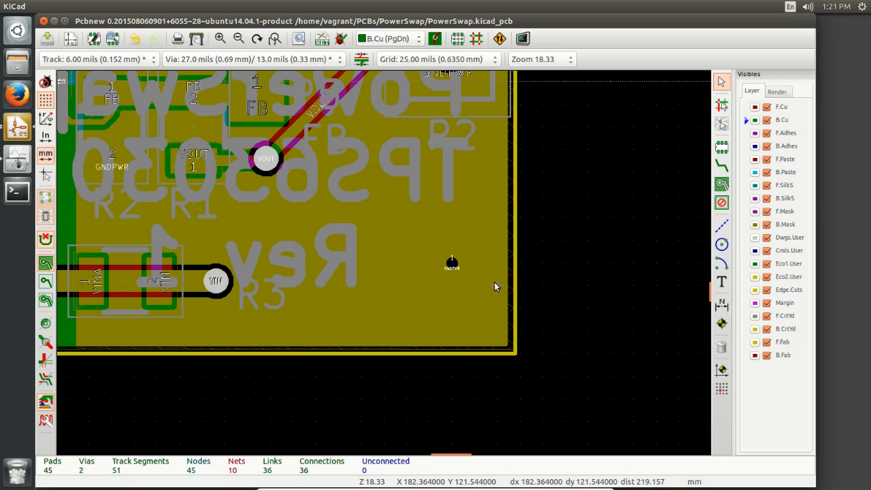
Start a footprint array of the original via and edit the horizontal spacing to 1 mm
click(451, 262)
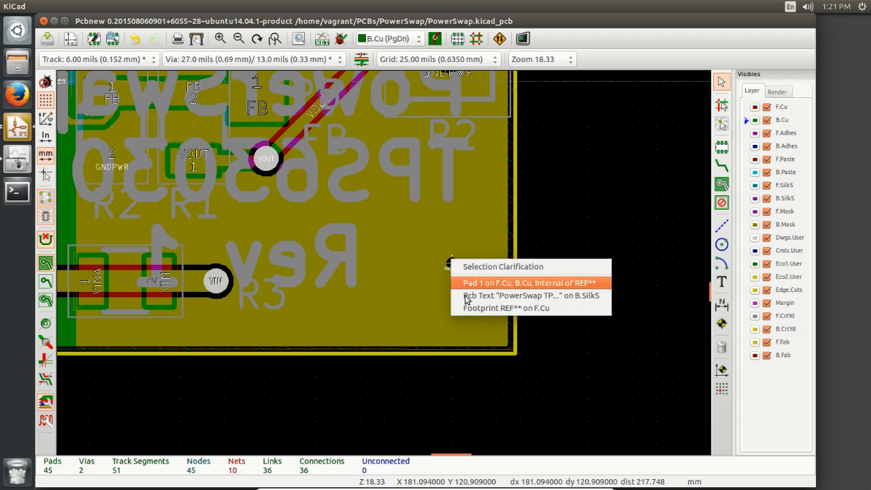
click(507, 307)
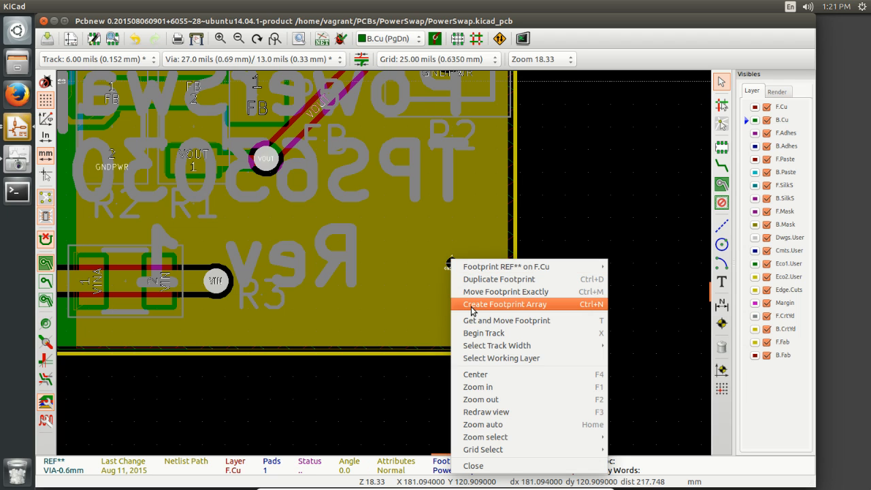
click(506, 304)
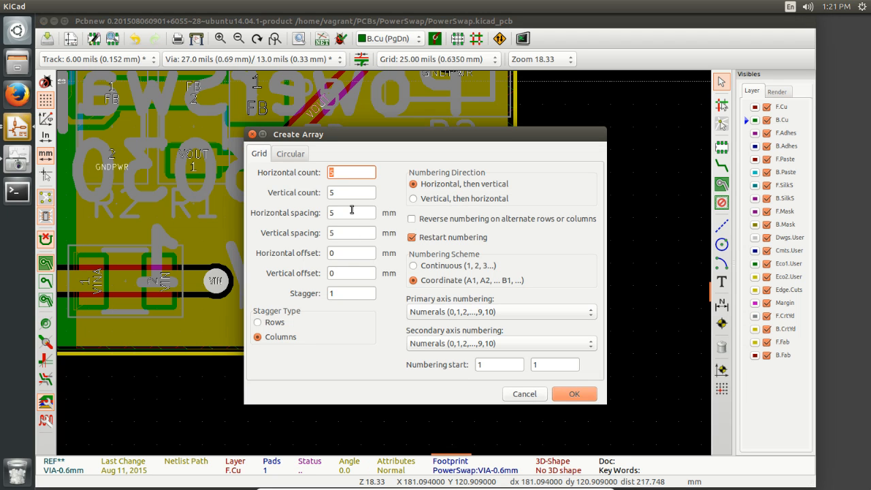
click(351, 212)
text(1)
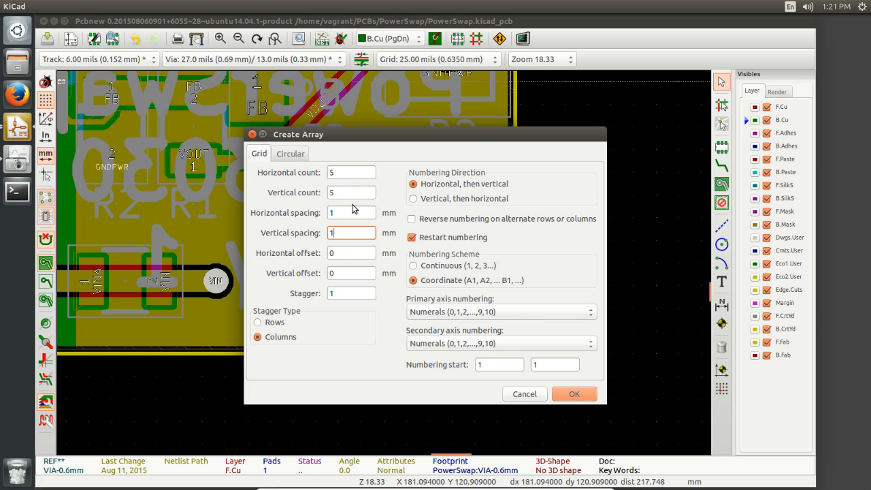
mouse_move(344, 204)
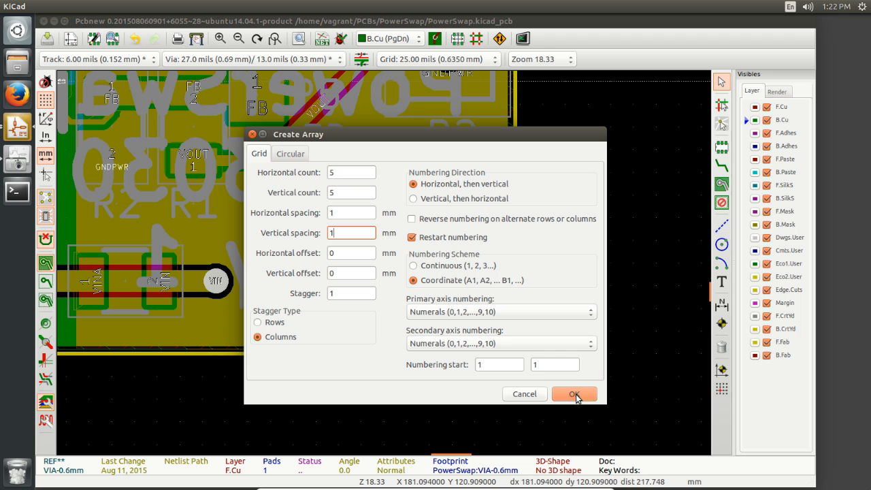
Array the single VIA-0.6mm footprint into a 5x5 GNDPWR grid at 1 mm spacing
click(574, 394)
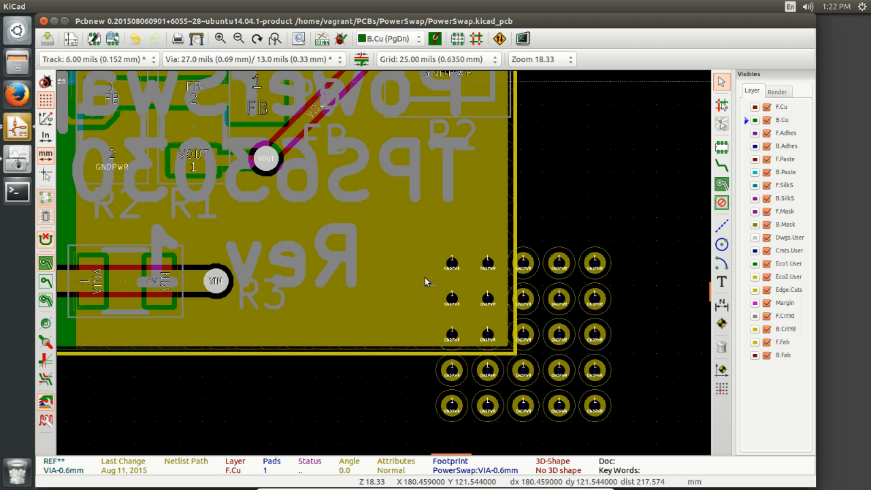
scroll(up, 3)
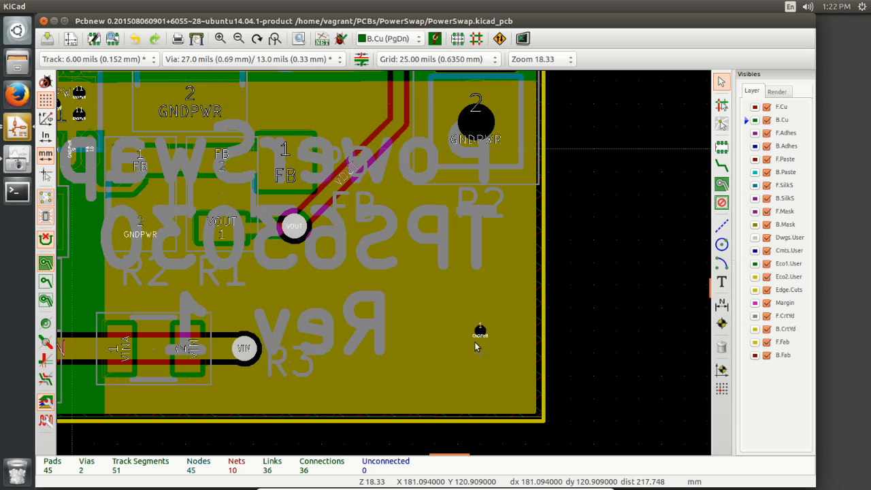
click(480, 333)
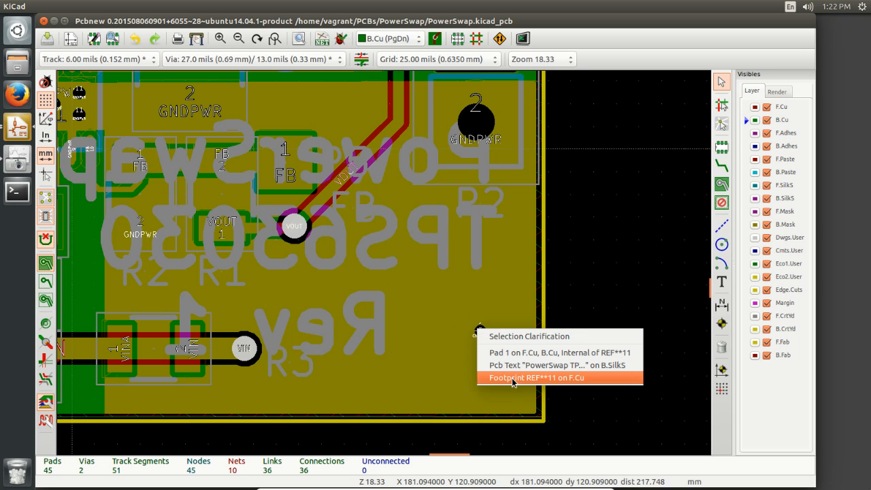
click(536, 378)
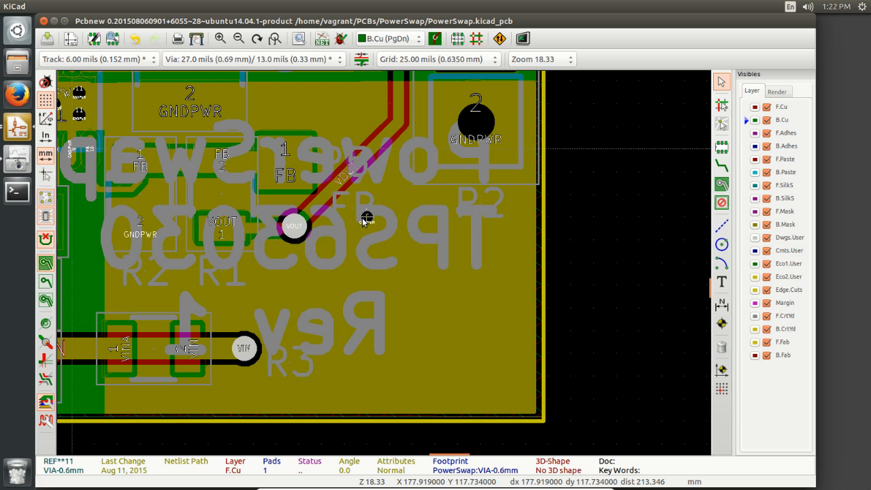
right_click(366, 217)
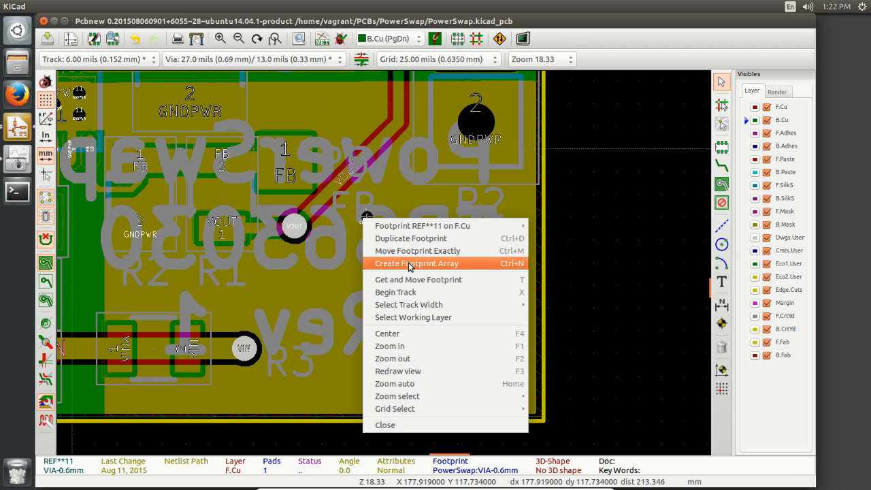
click(418, 263)
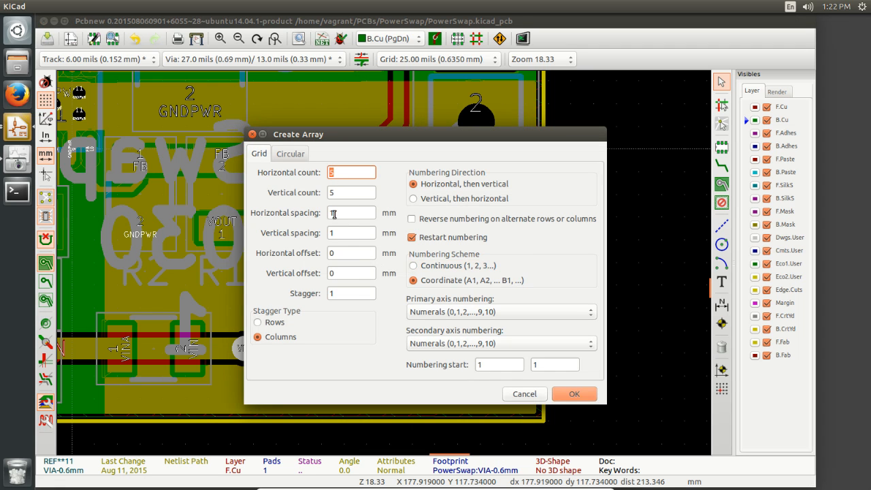
text(1)
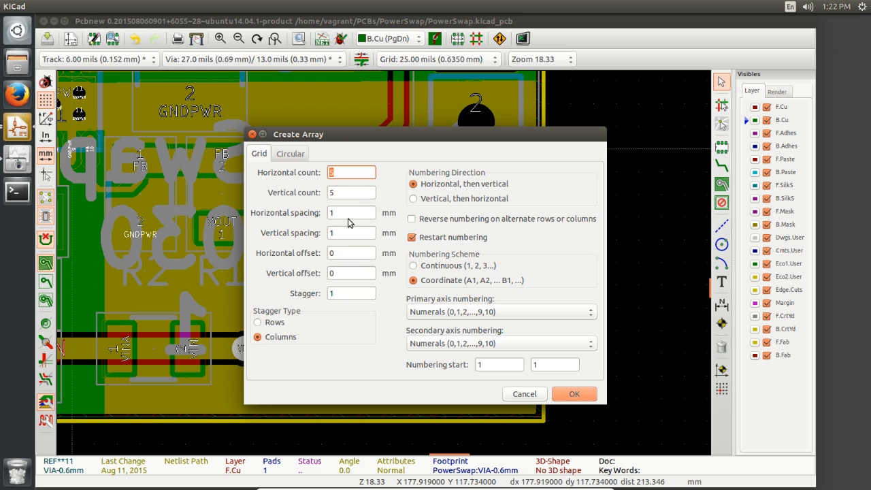
click(574, 393)
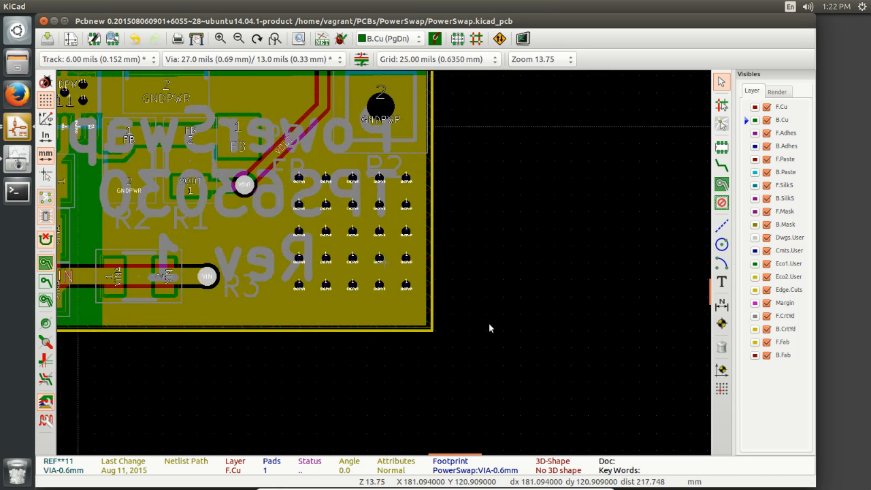
scroll(up, 3)
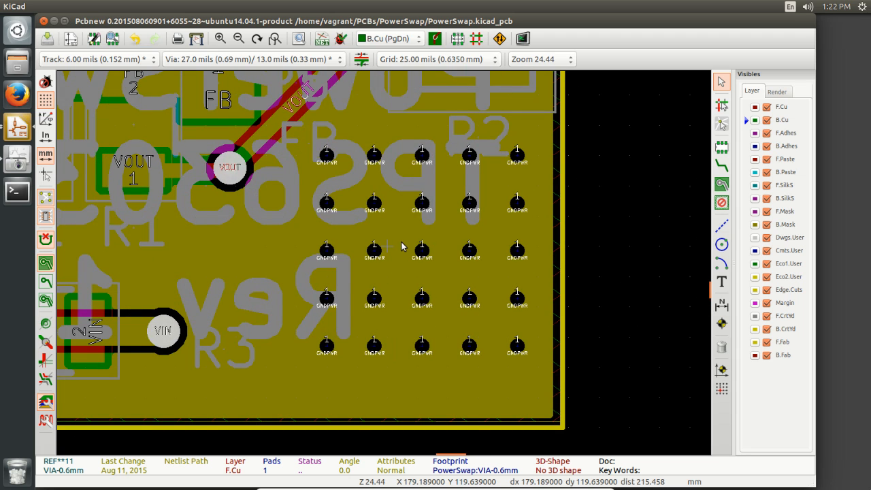
mouse_move(330, 240)
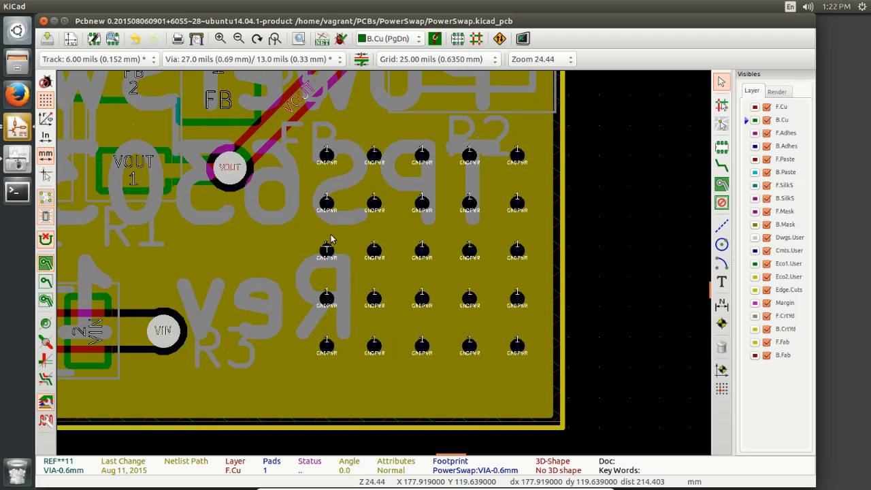
scroll(down, 3)
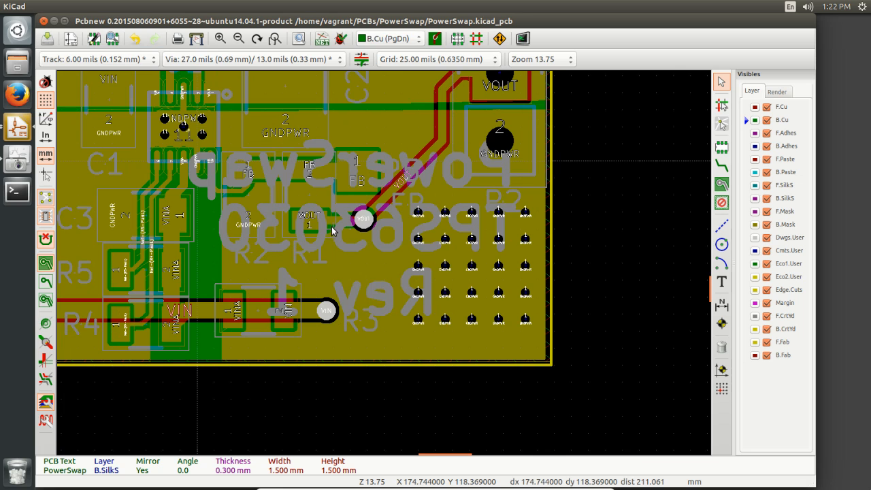
scroll(up, 3)
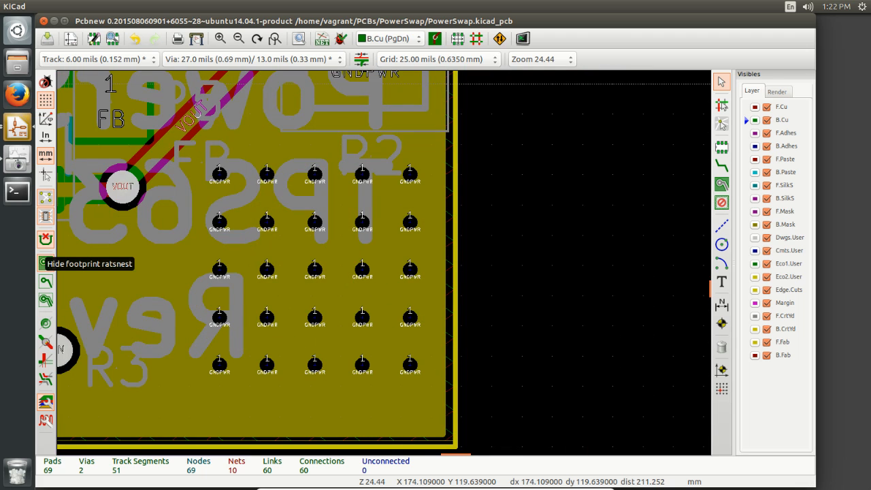
mouse_move(325, 226)
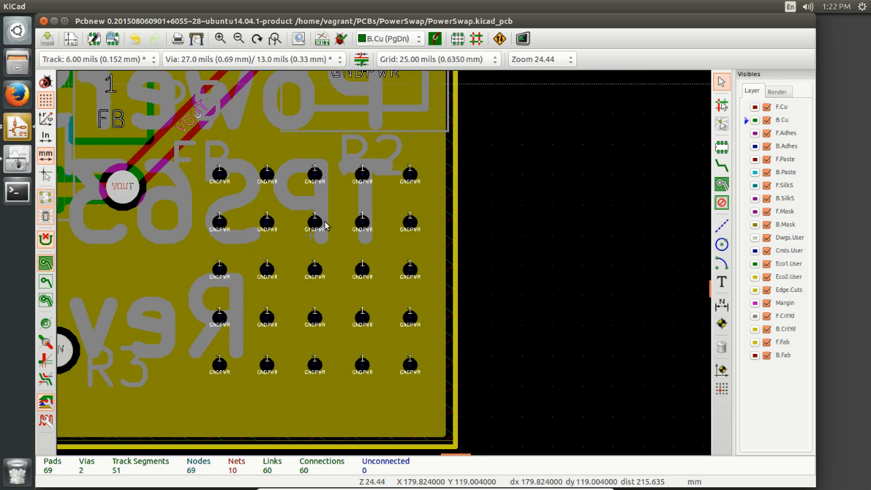
scroll(down, 3)
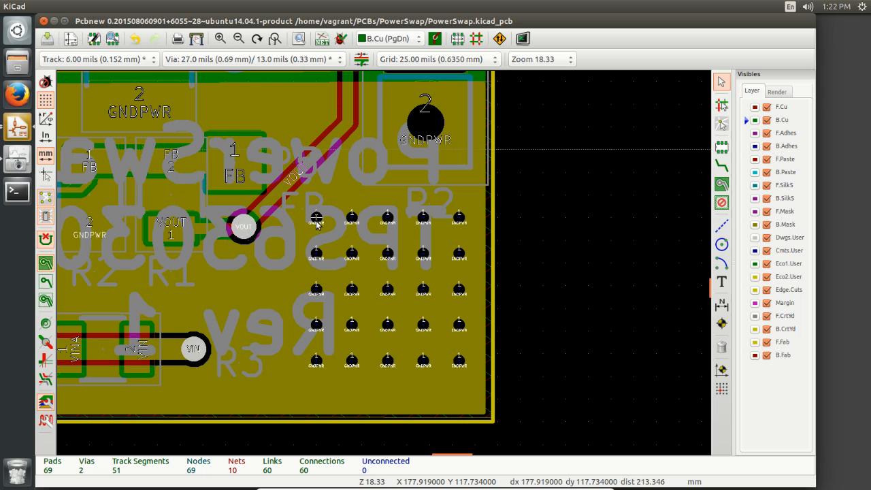
mouse_move(317, 196)
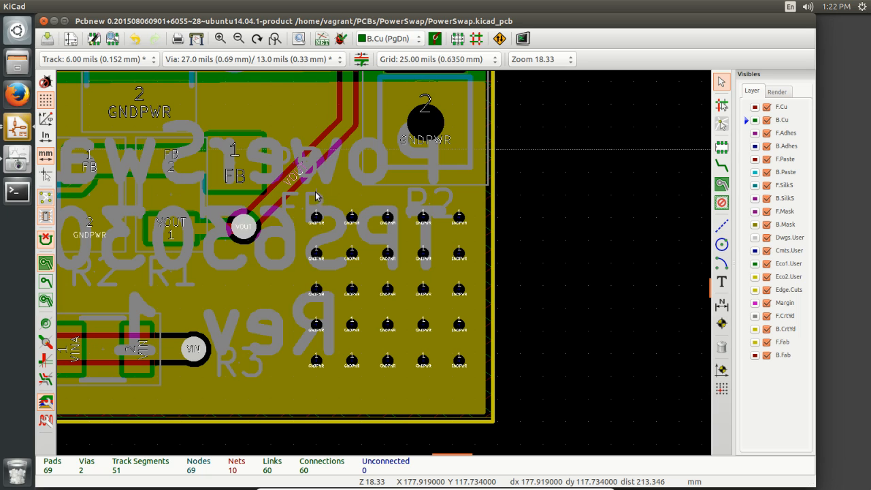
mouse_move(317, 218)
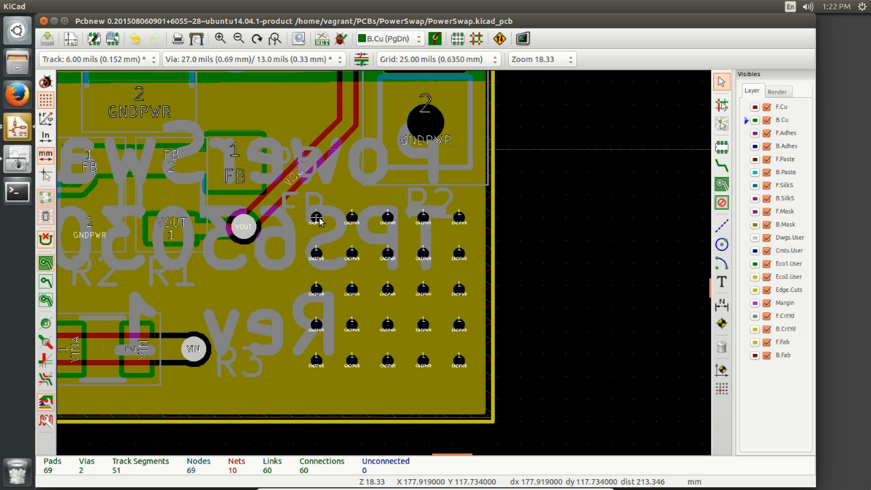
mouse_move(351, 228)
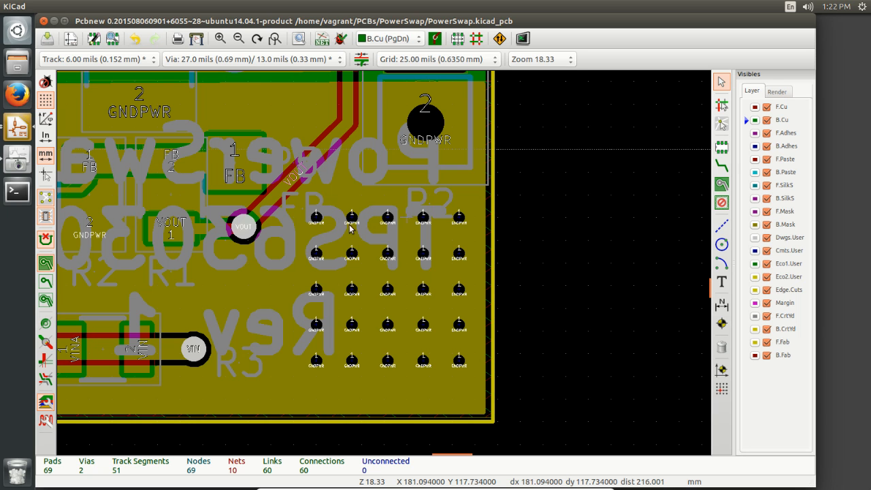
scroll(down, 3)
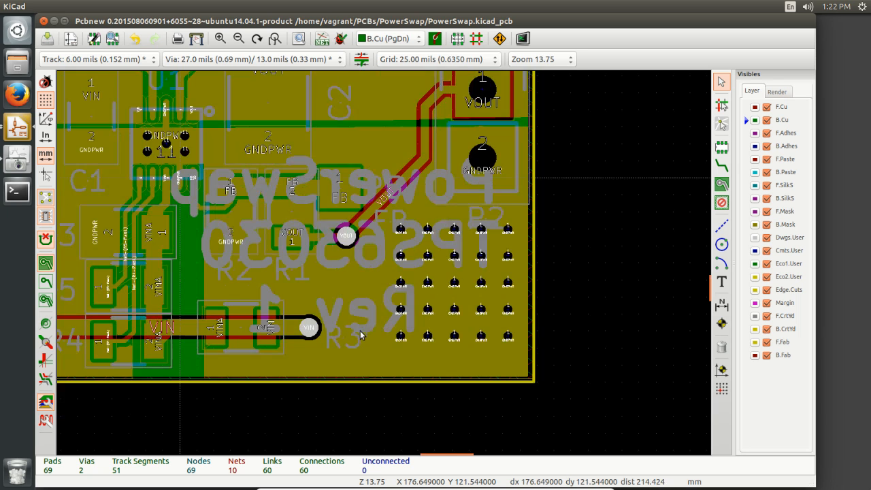
scroll(down, 3)
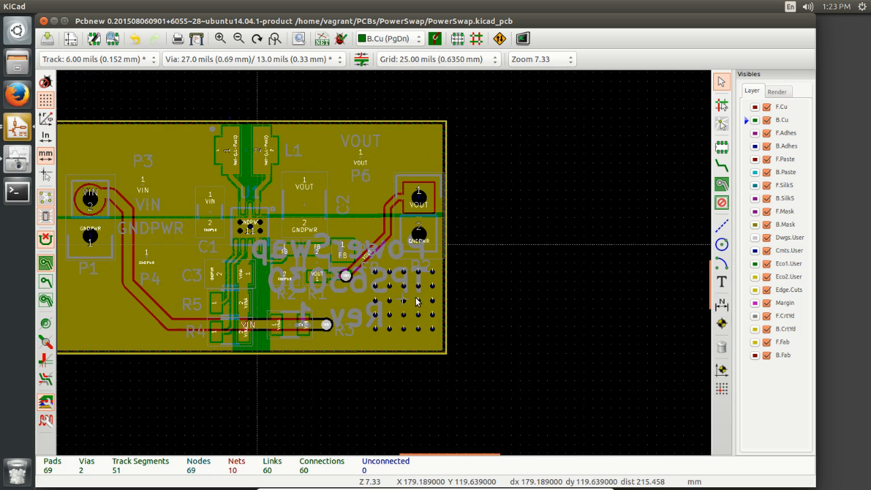
mouse_move(168, 198)
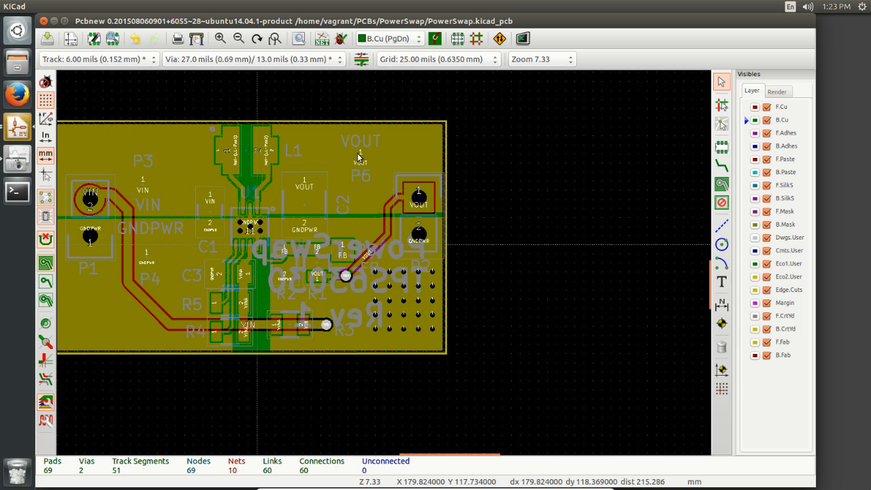
mouse_move(359, 285)
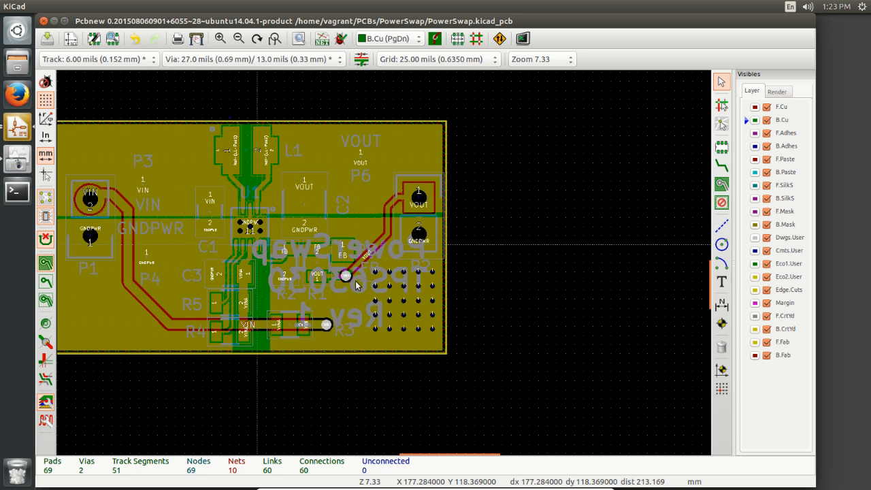
scroll(up, 3)
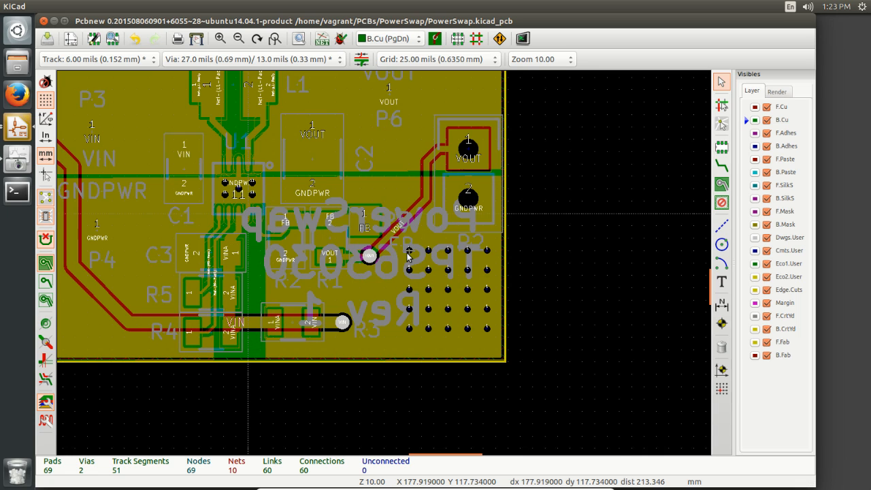
mouse_move(430, 258)
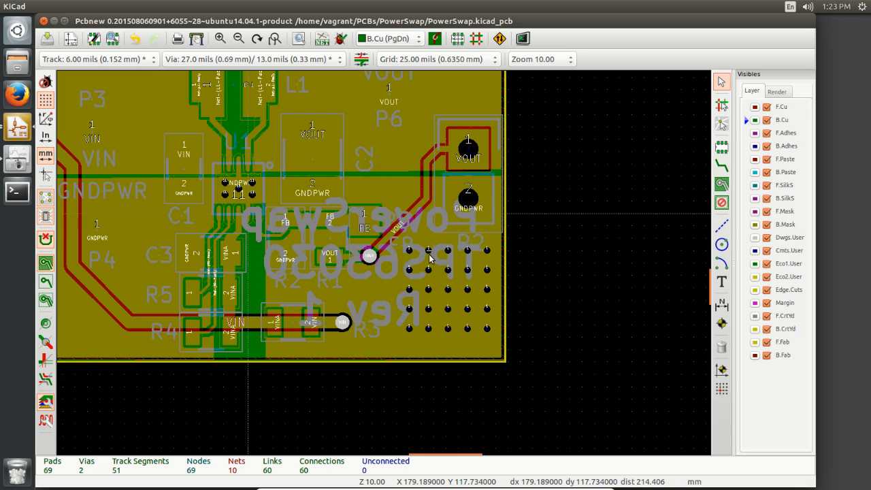
mouse_move(369, 288)
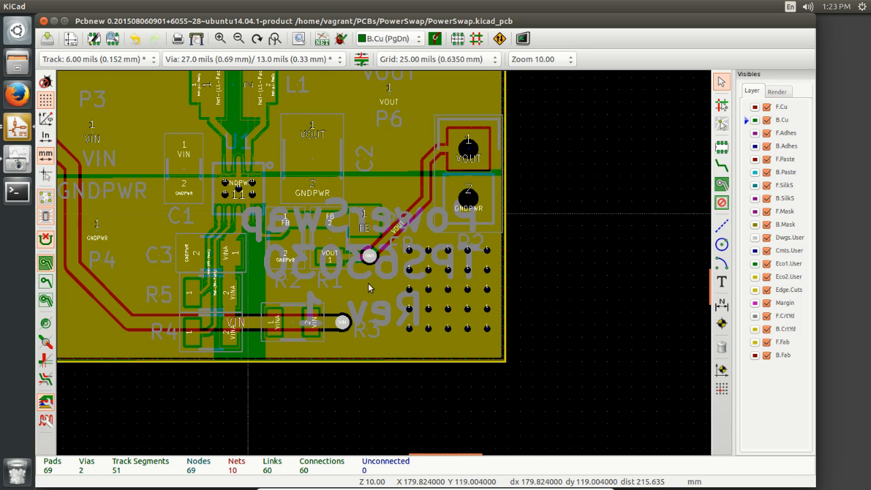
mouse_move(350, 270)
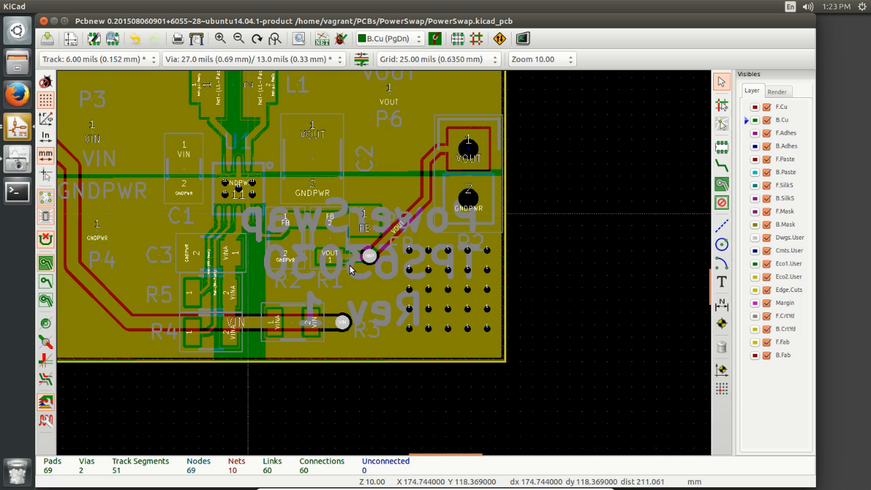